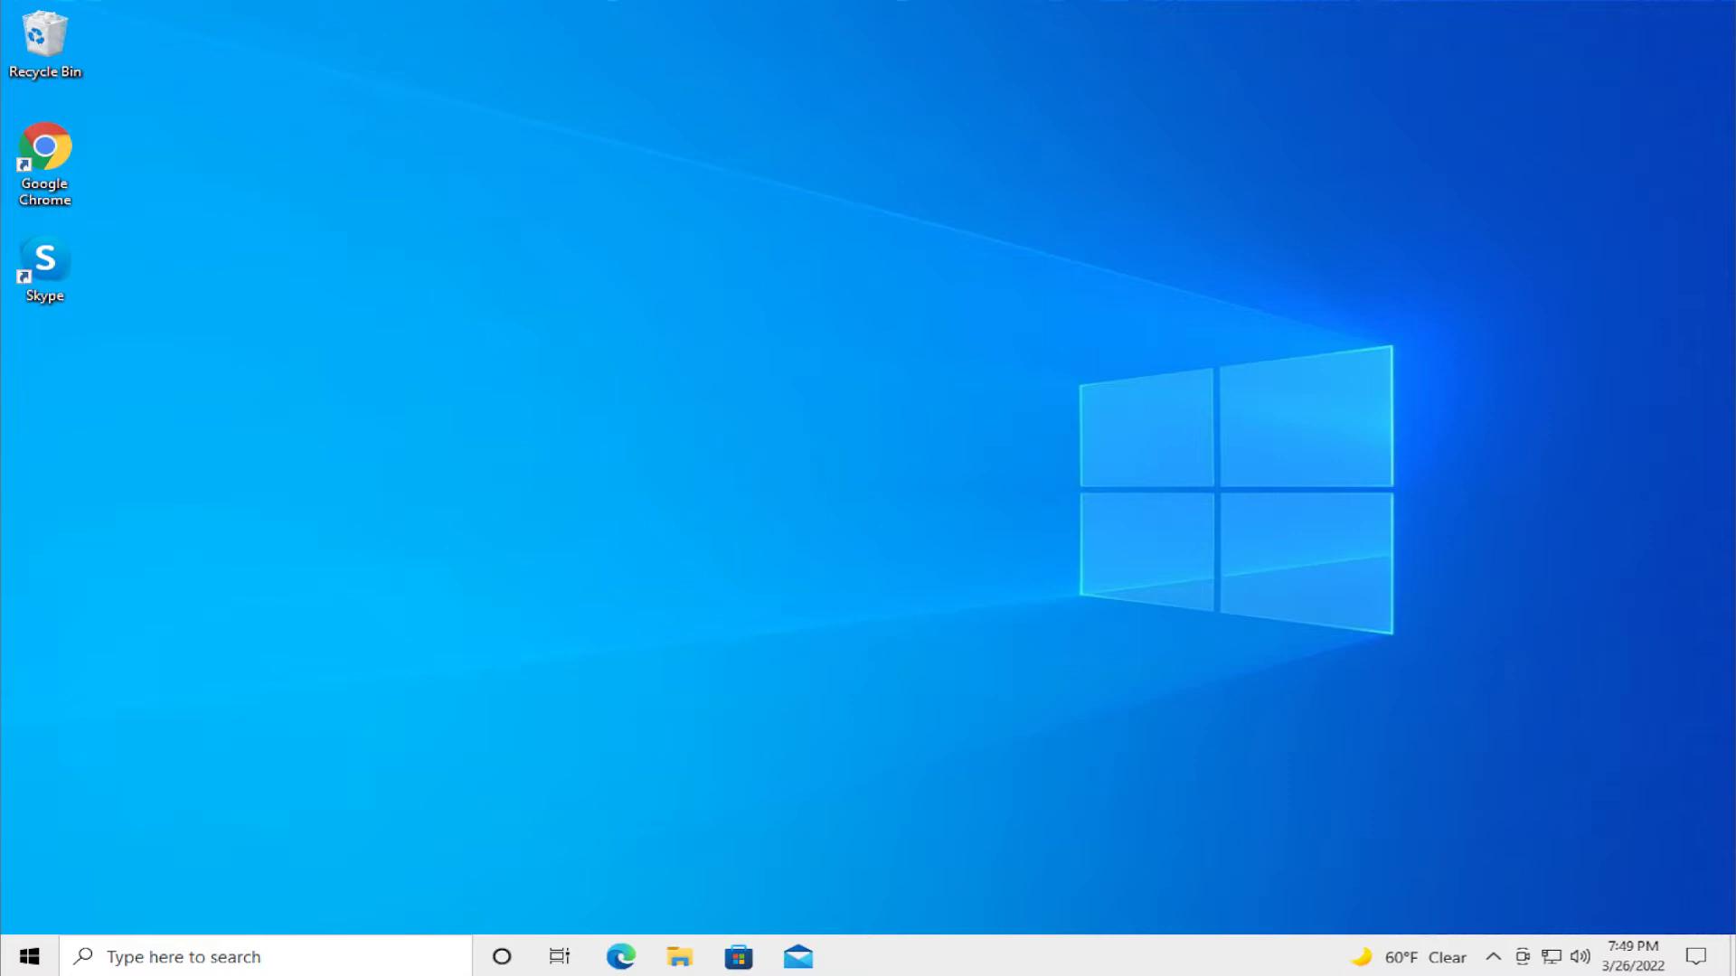
pyautogui.moveTo(689, 721)
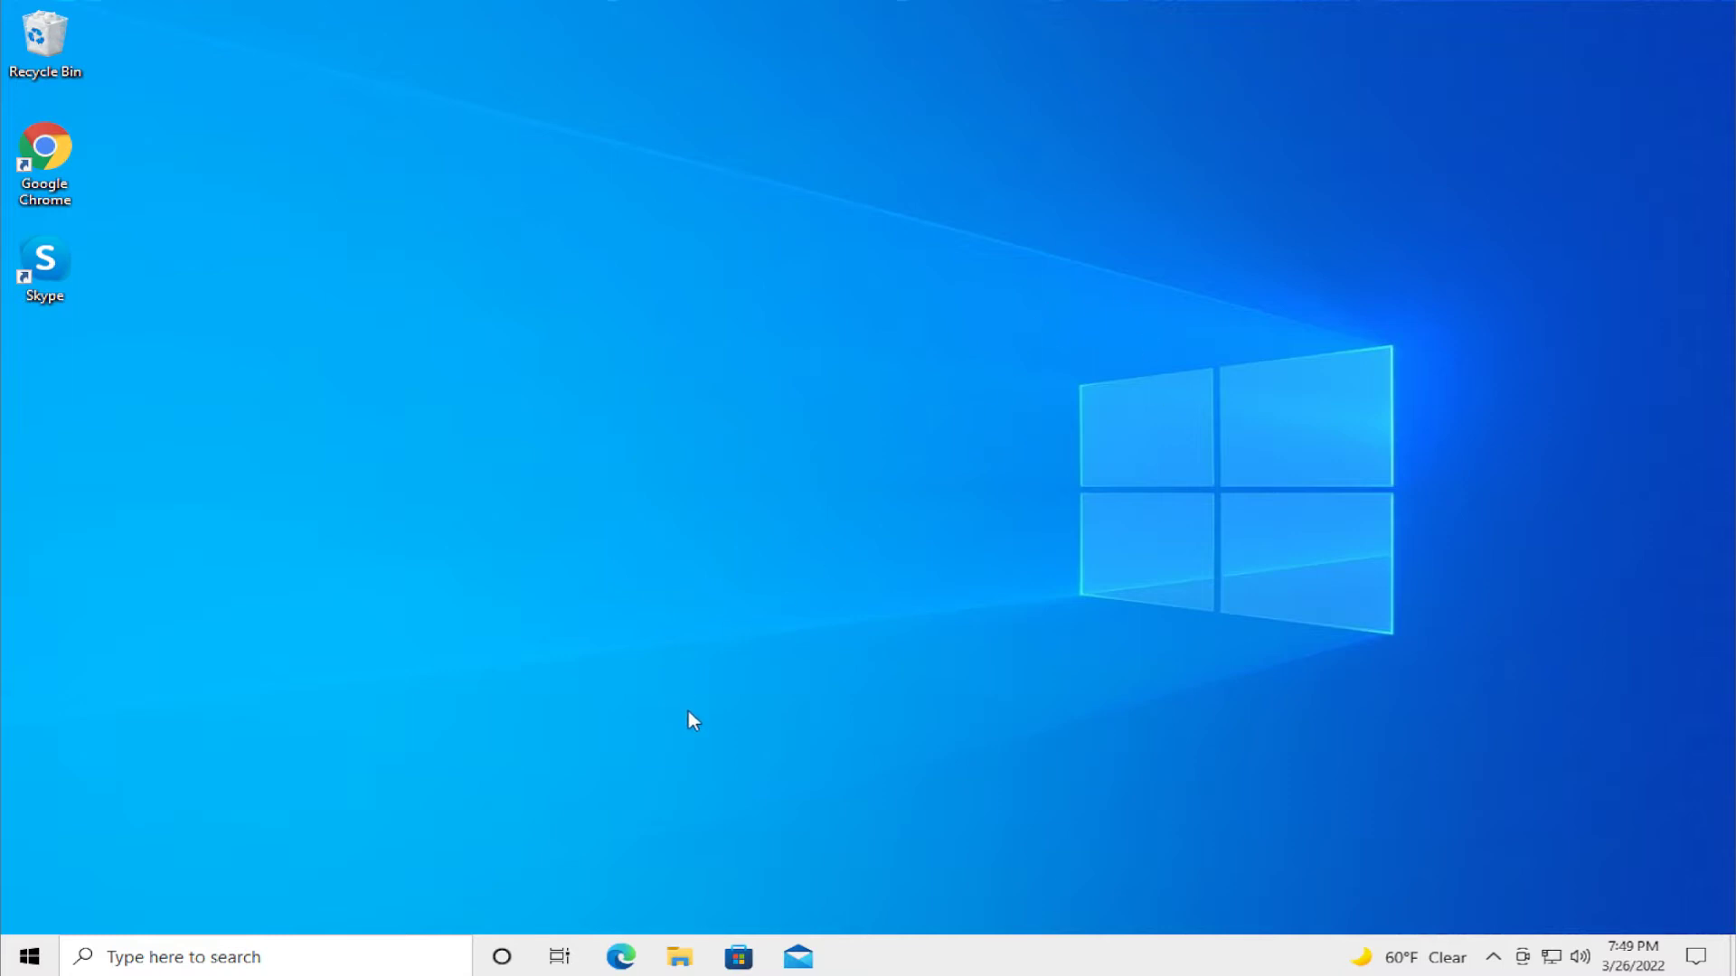
pyautogui.moveTo(708, 803)
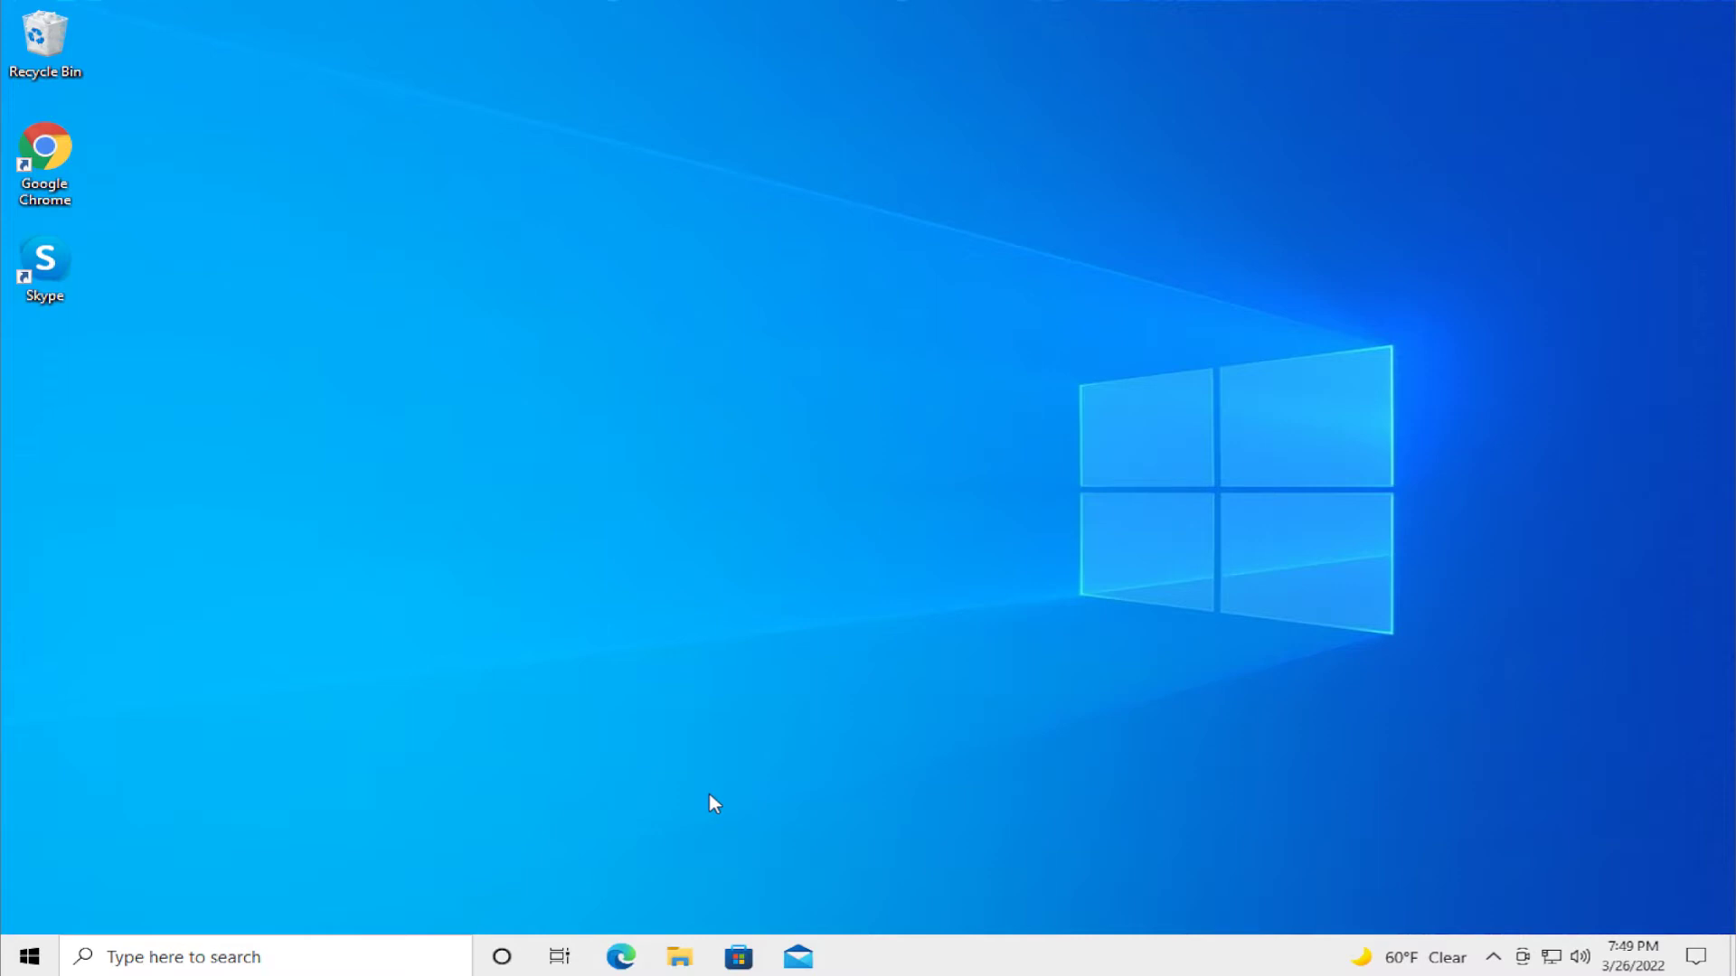
pyautogui.moveTo(712, 850)
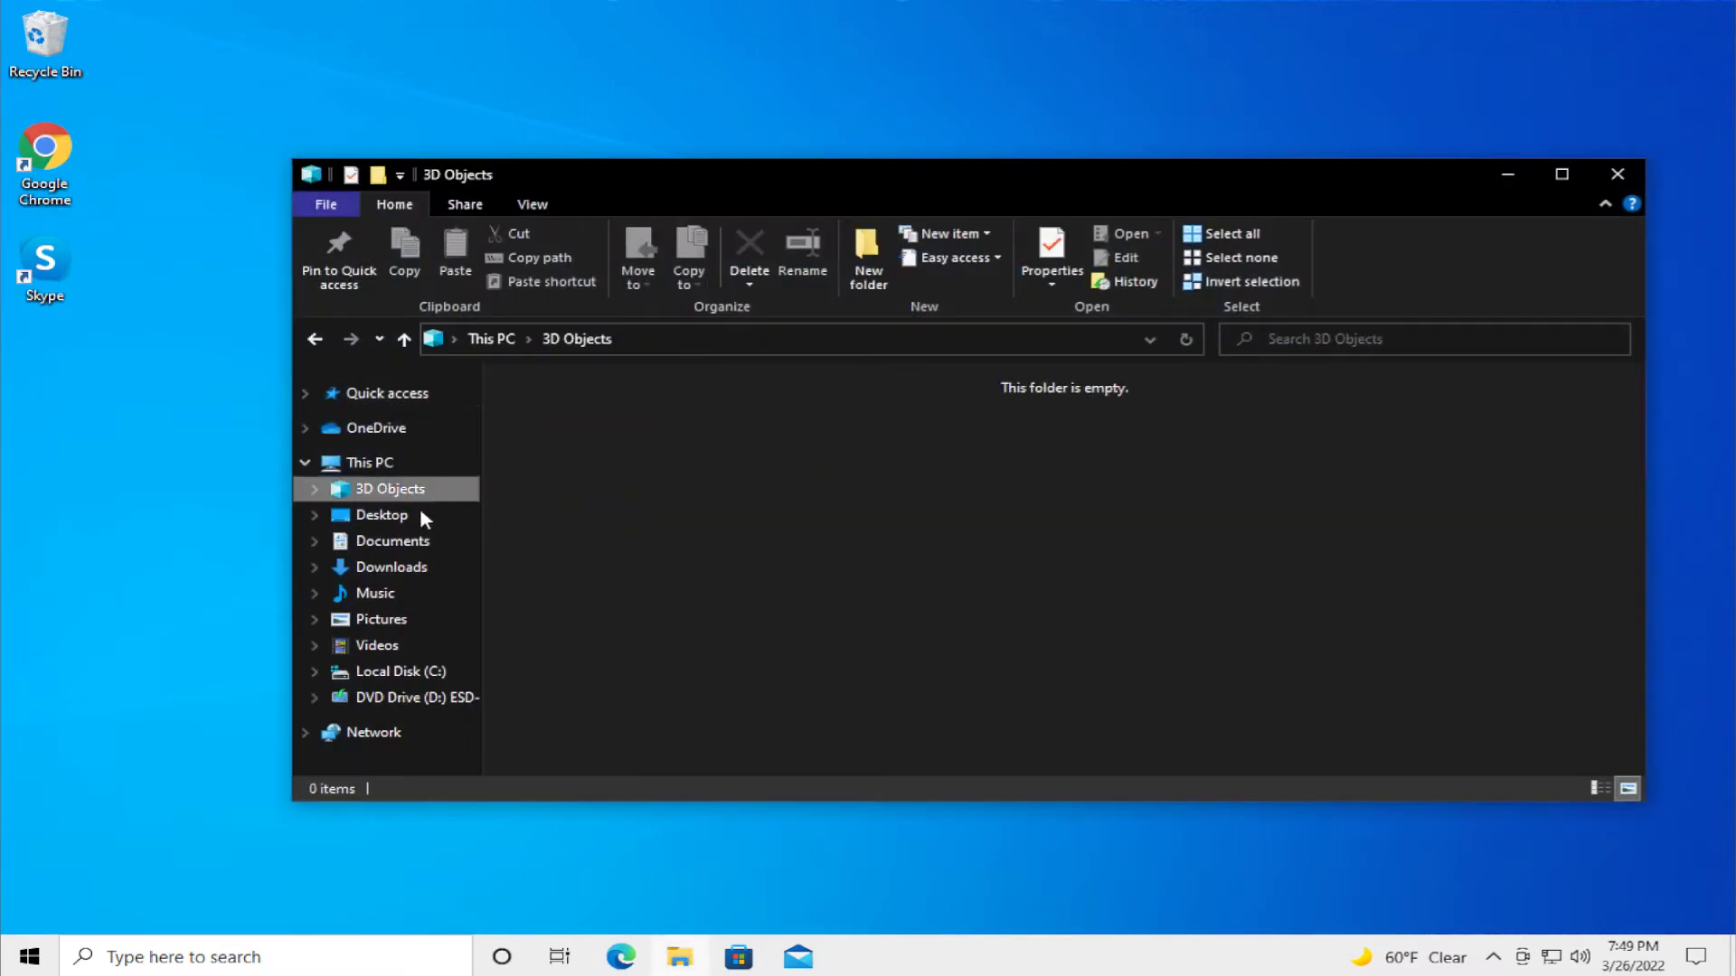
# - Show Documents as large icons and select the Custom Office Templetes folder
pyautogui.click(393, 540)
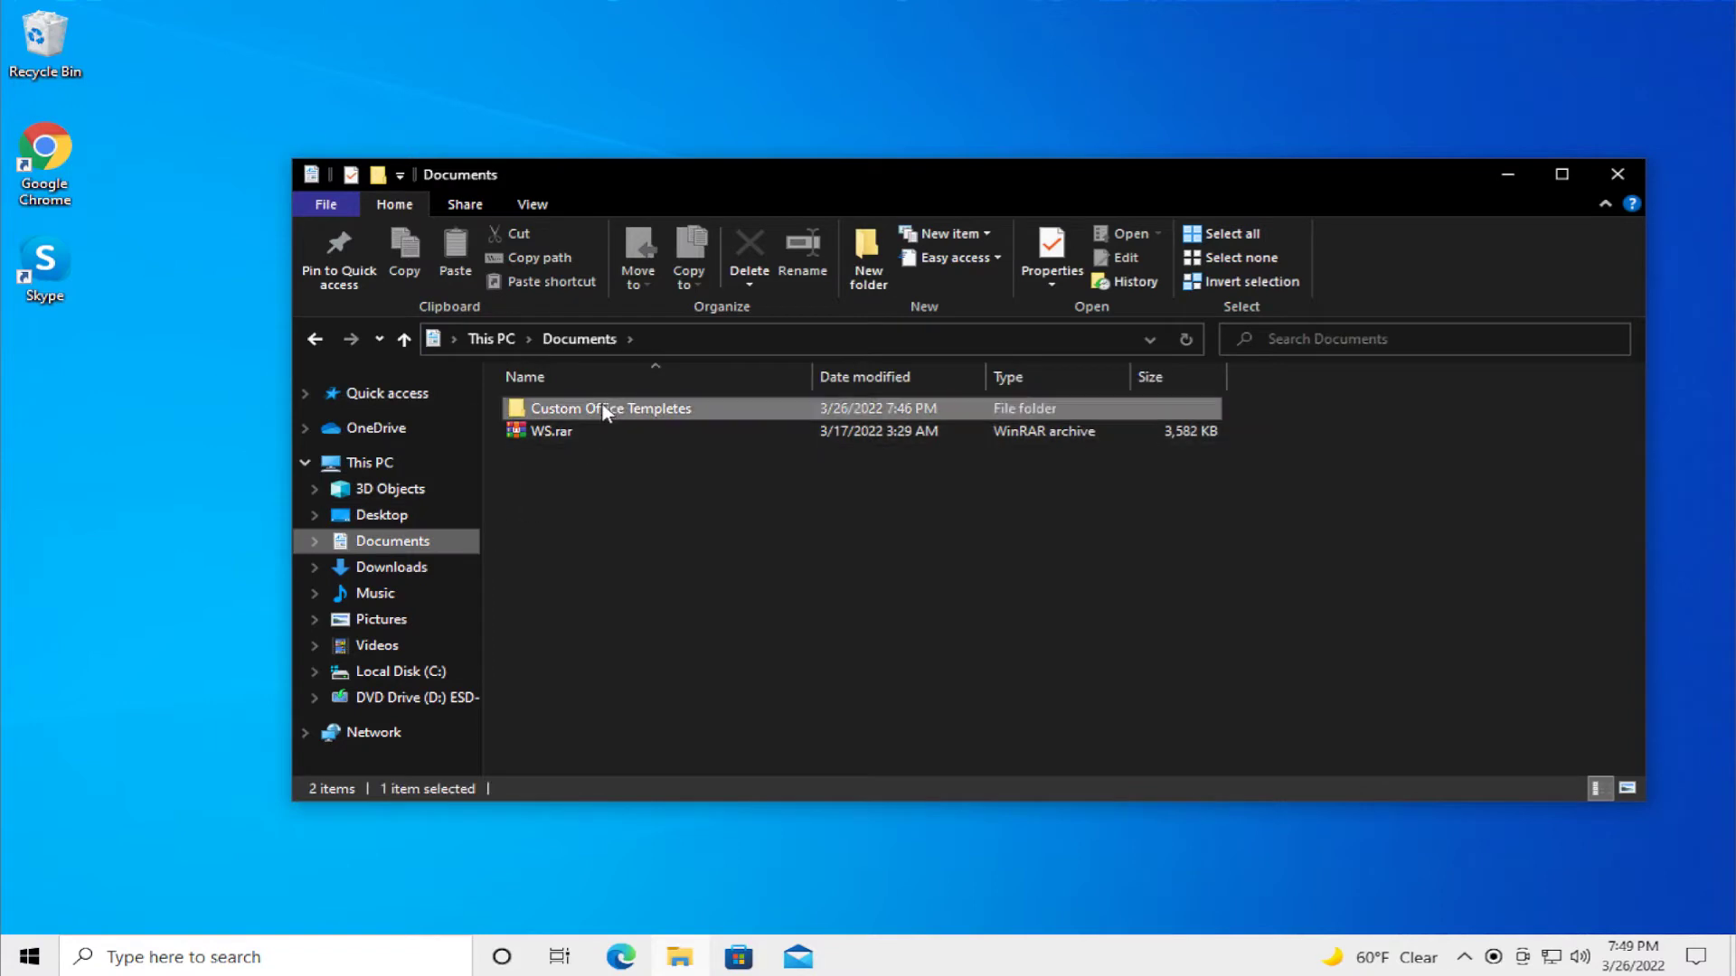
pyautogui.click(1626, 787)
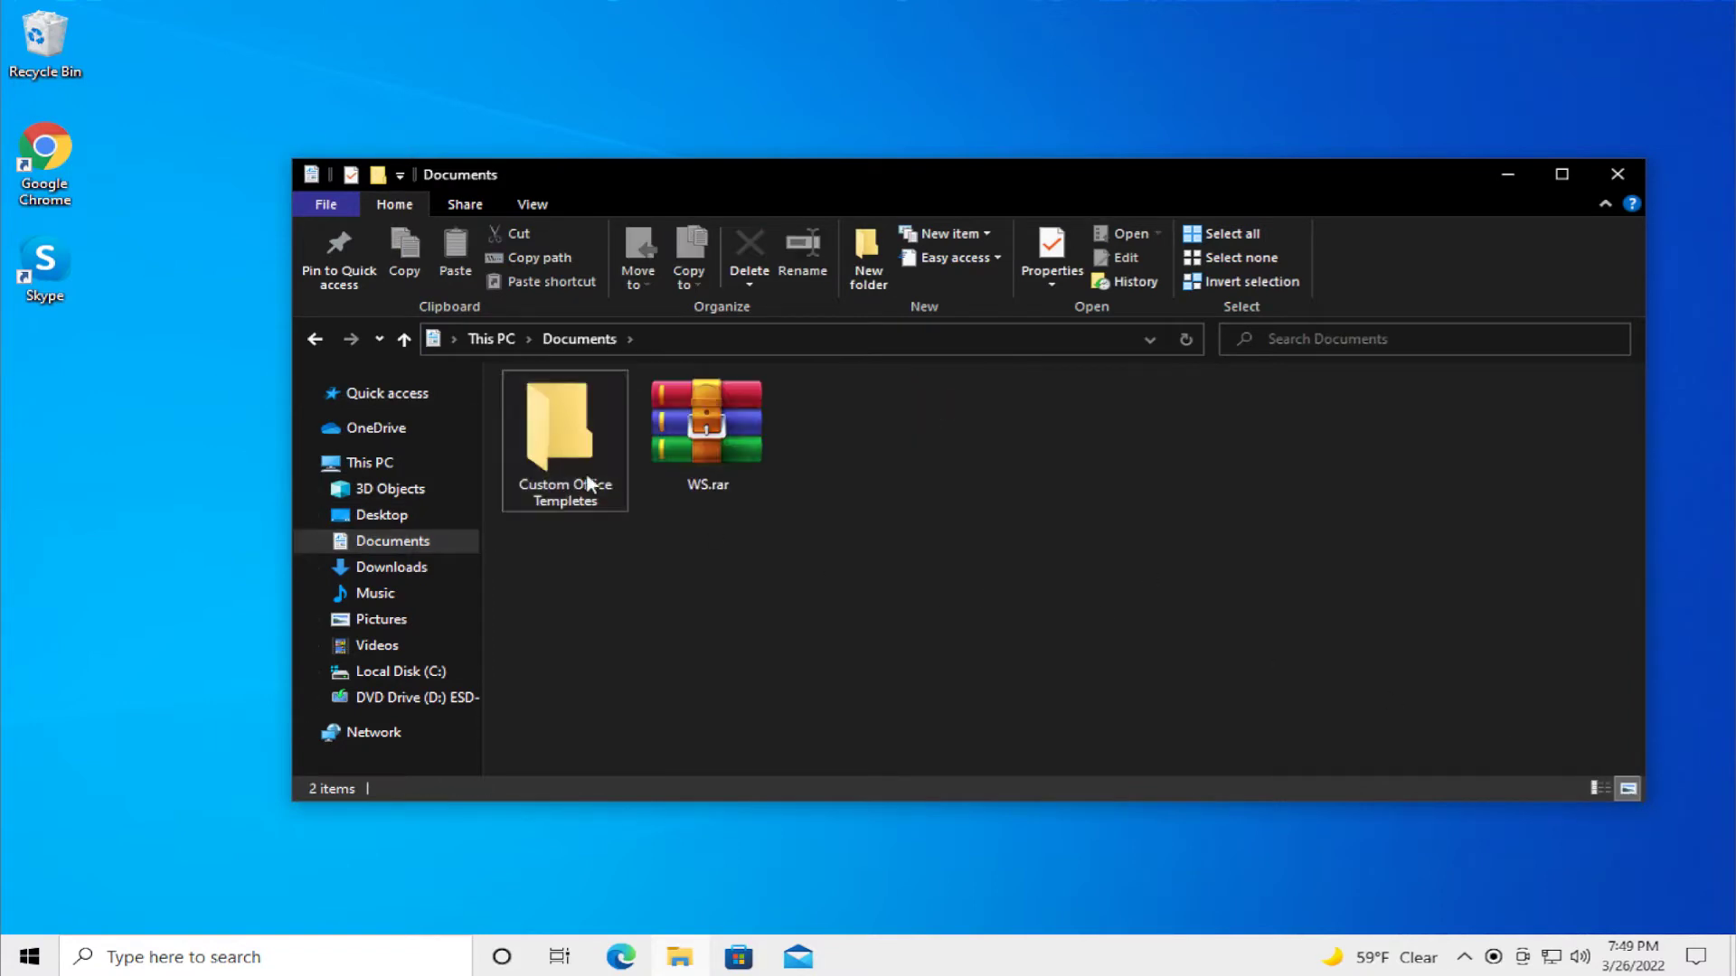
pyautogui.click(564, 427)
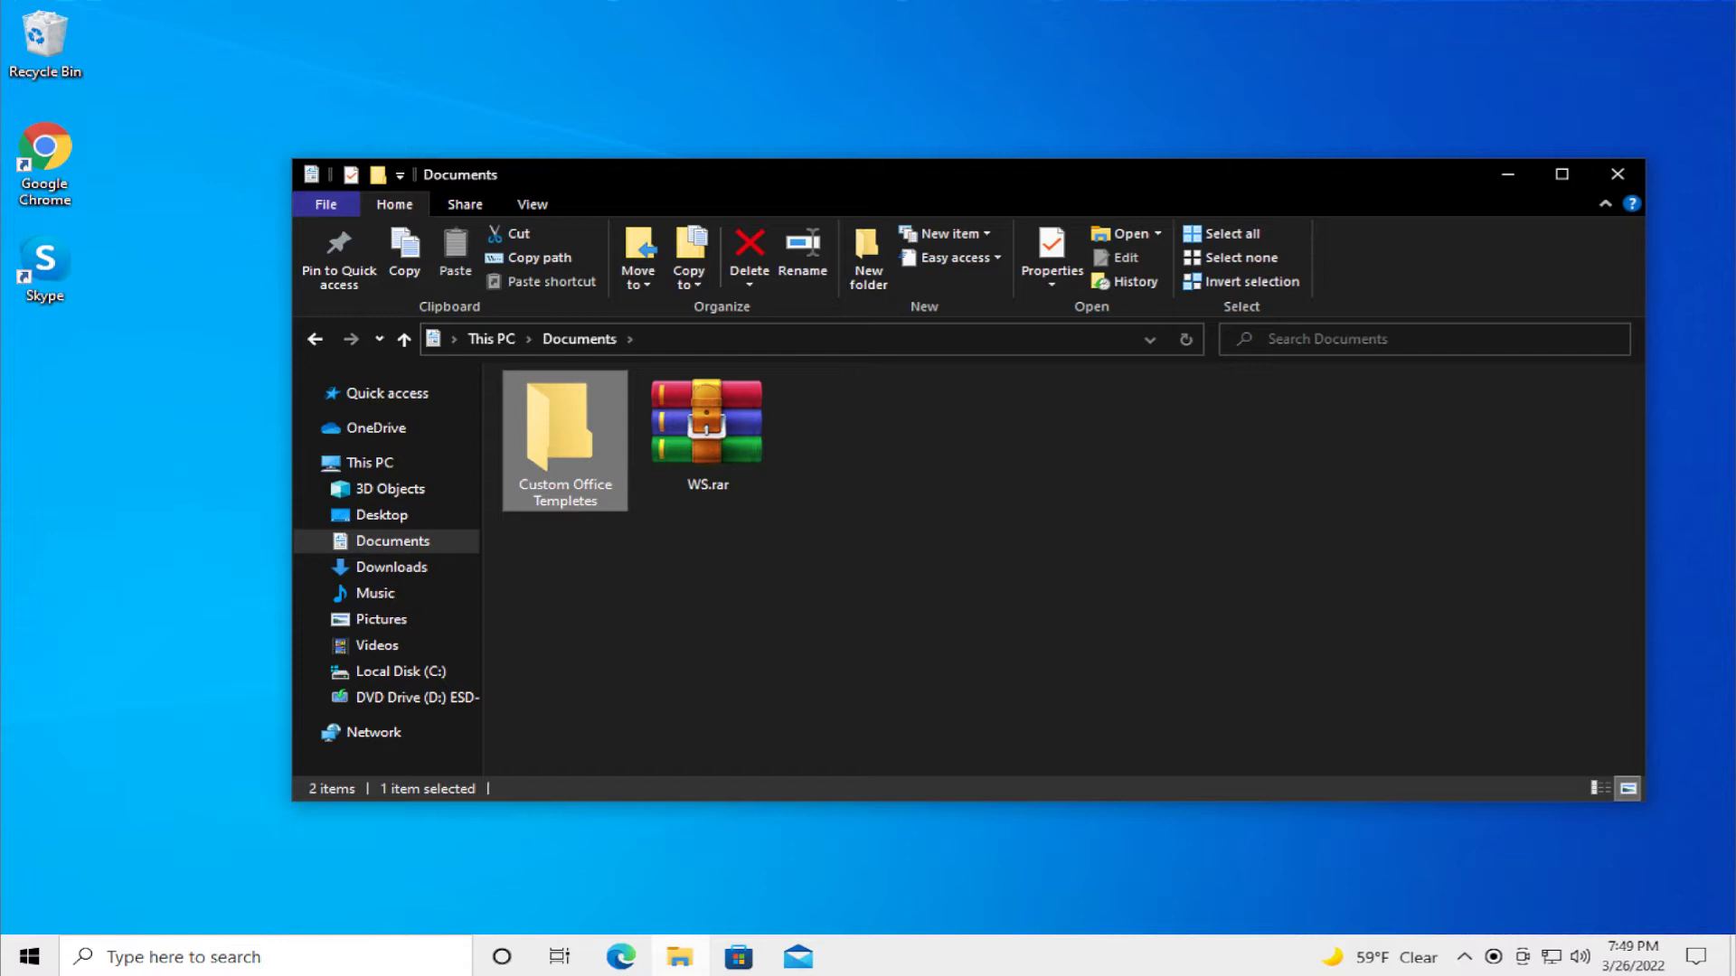
pyautogui.click(996, 633)
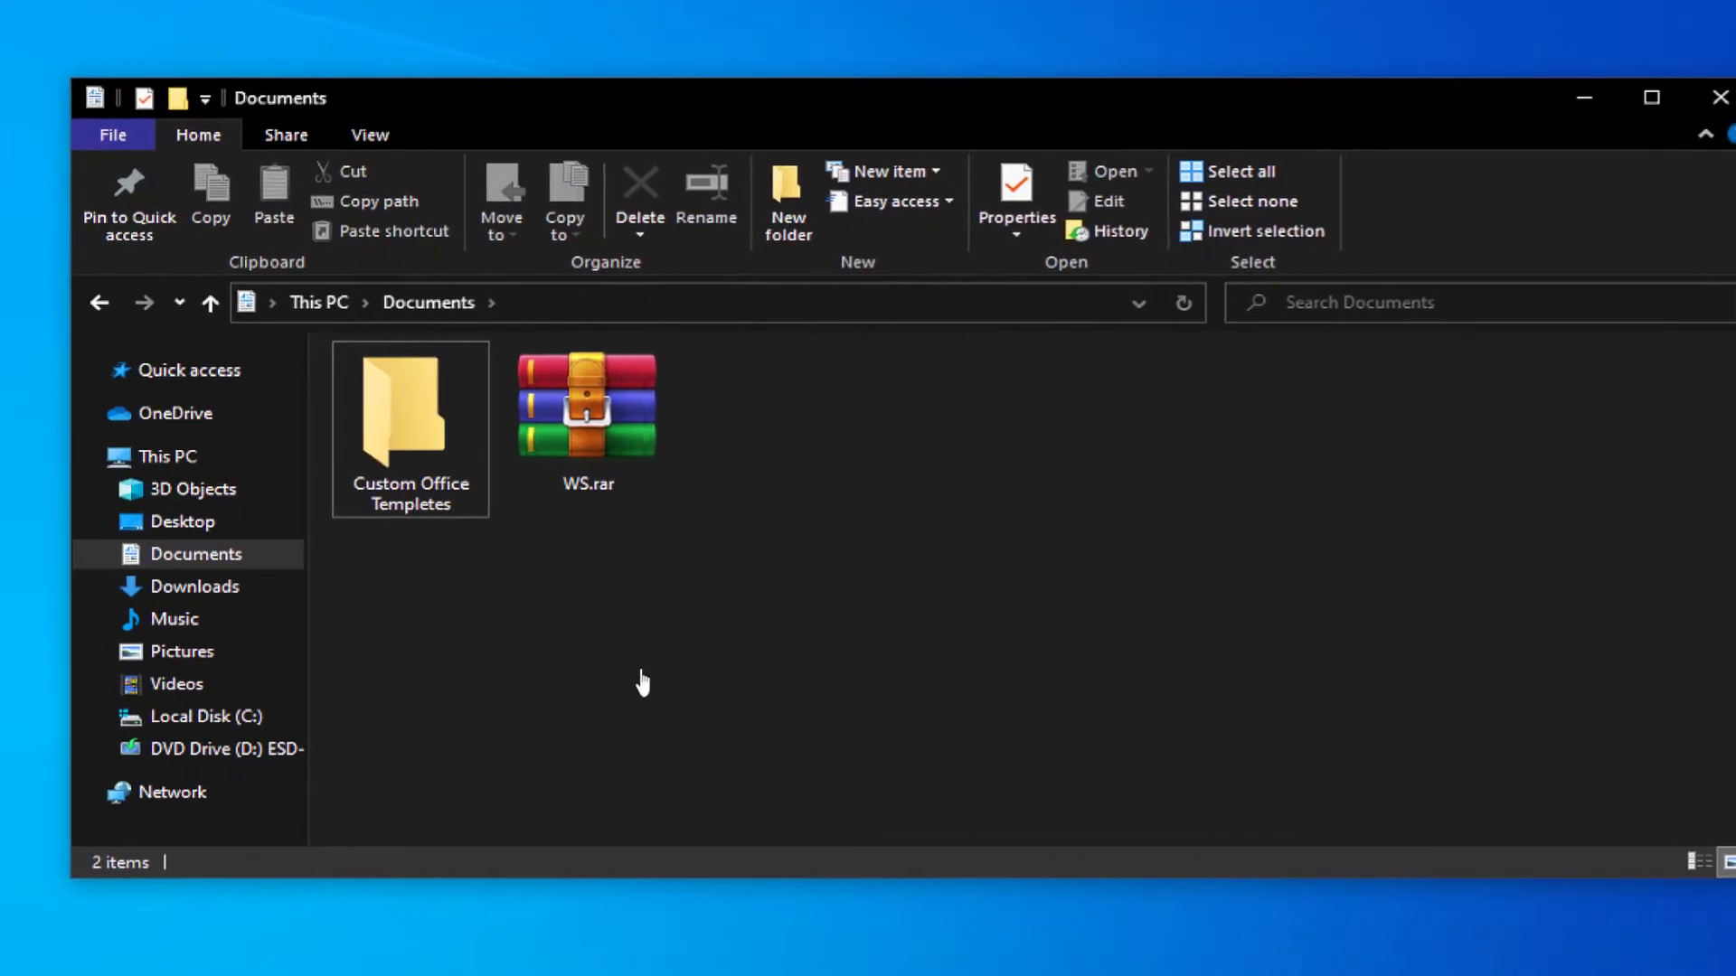
pyautogui.click(410, 432)
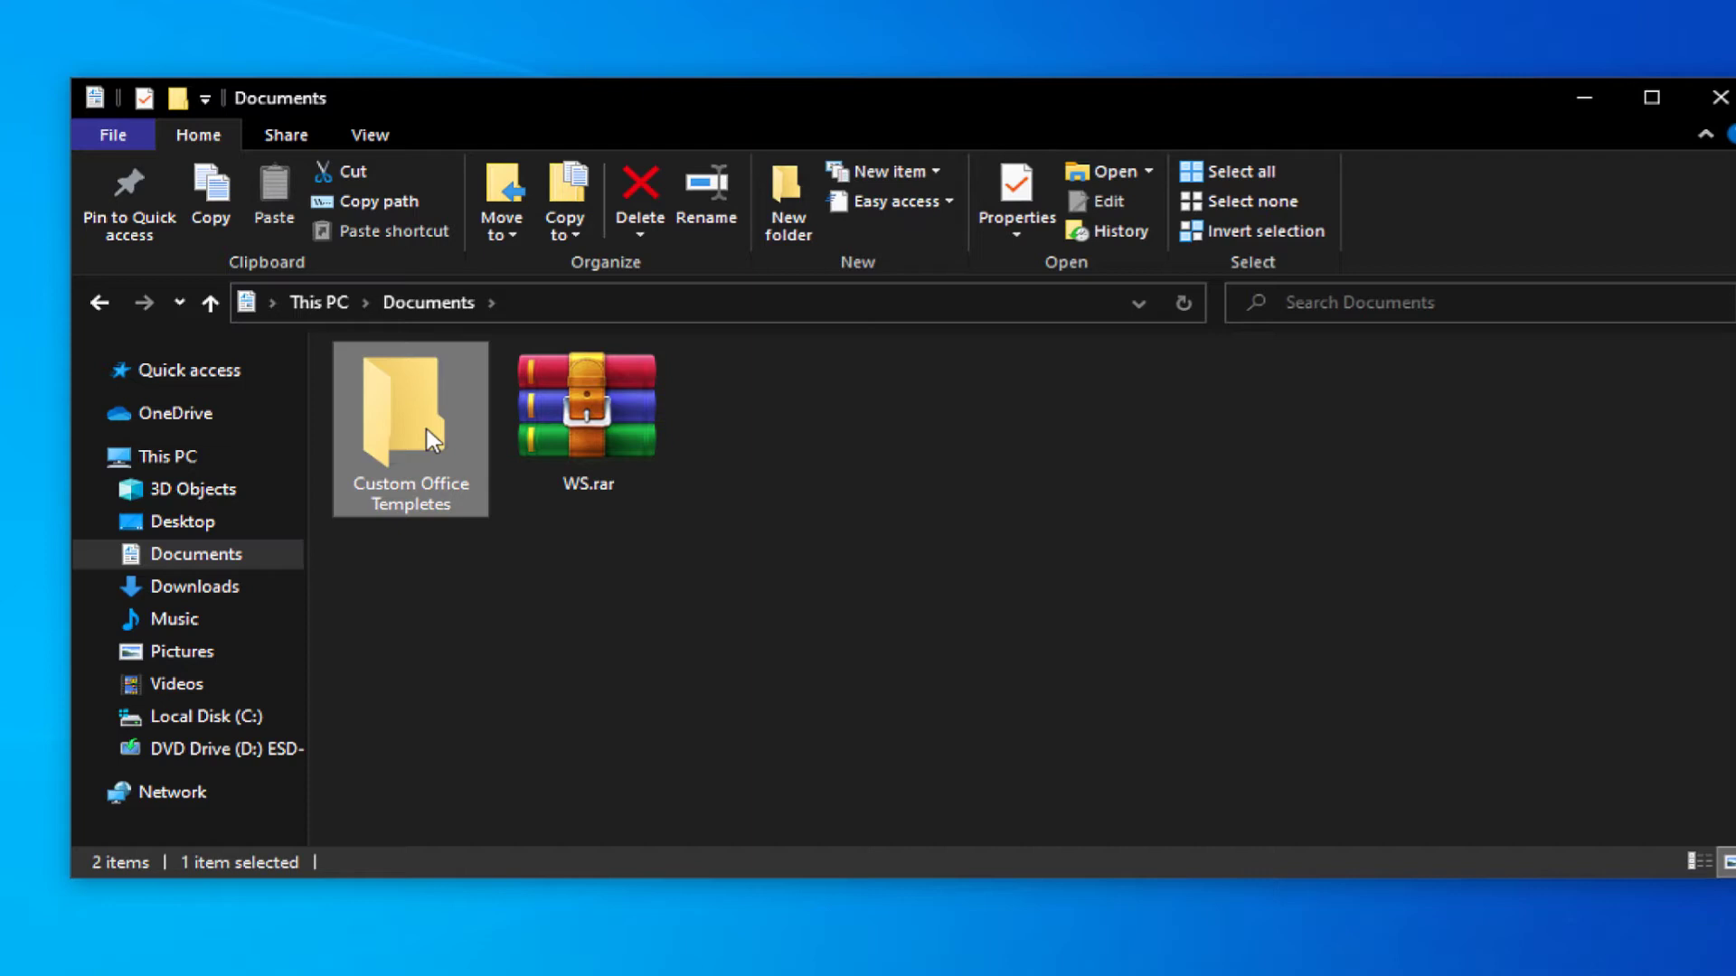
pyautogui.moveTo(406, 427)
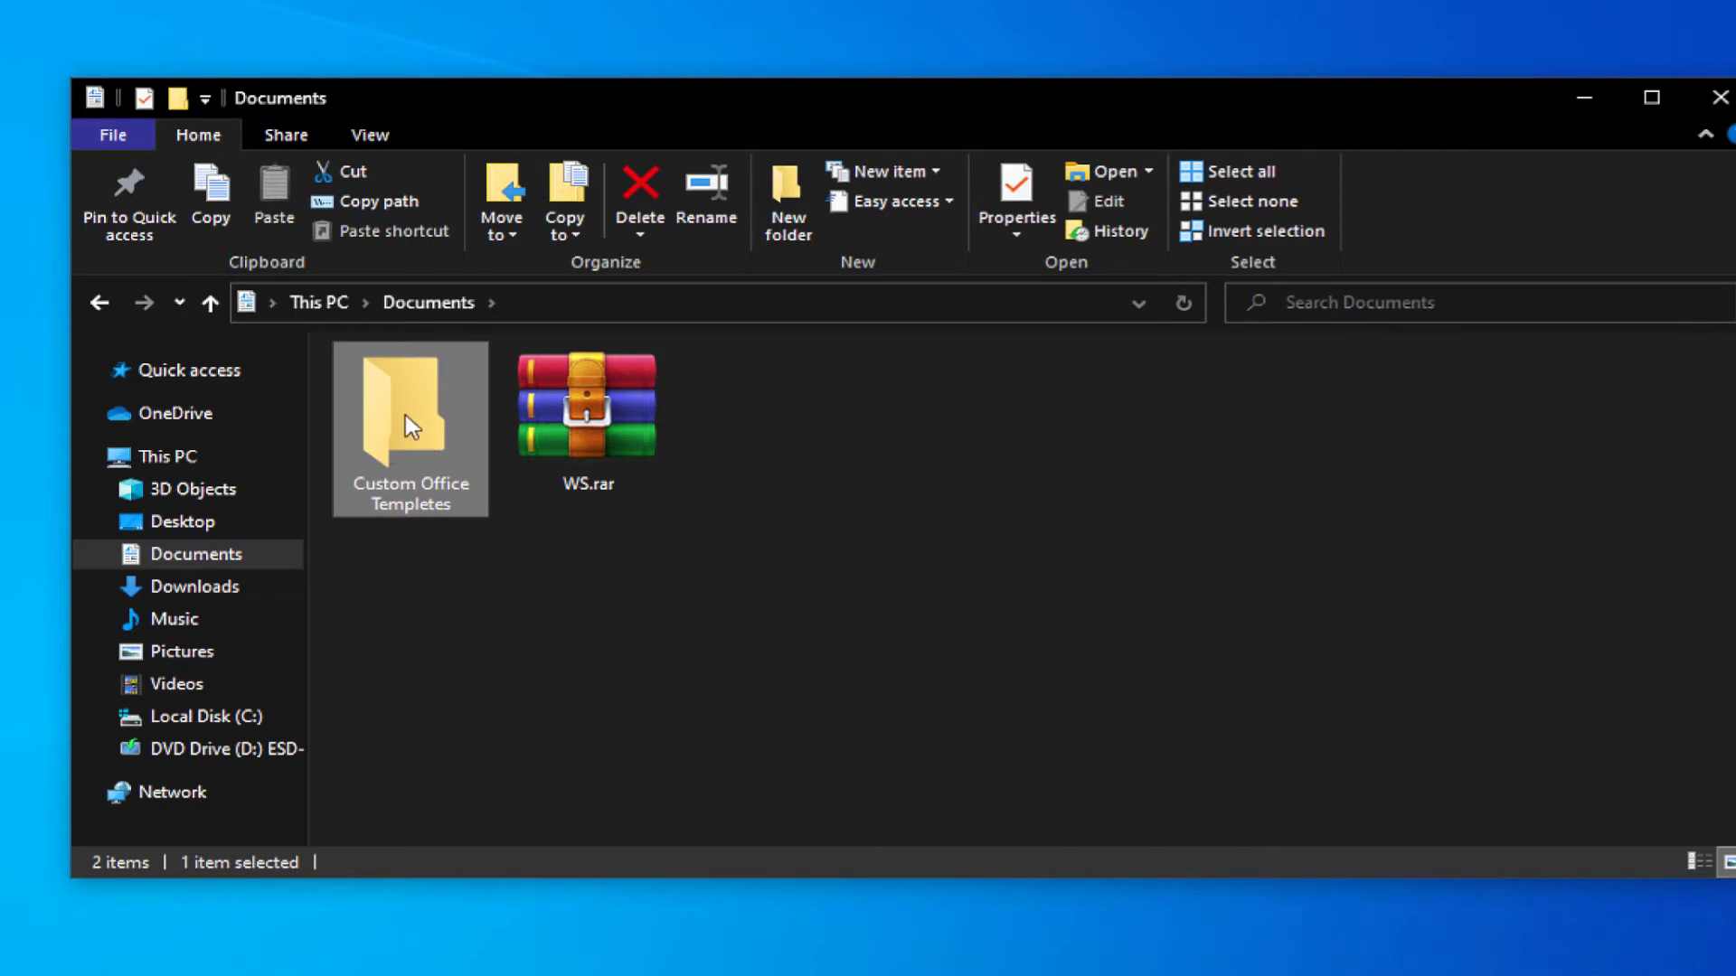
# - View the Security permissions in Custom Office Templetes' Properties
pyautogui.rightClick(410, 427)
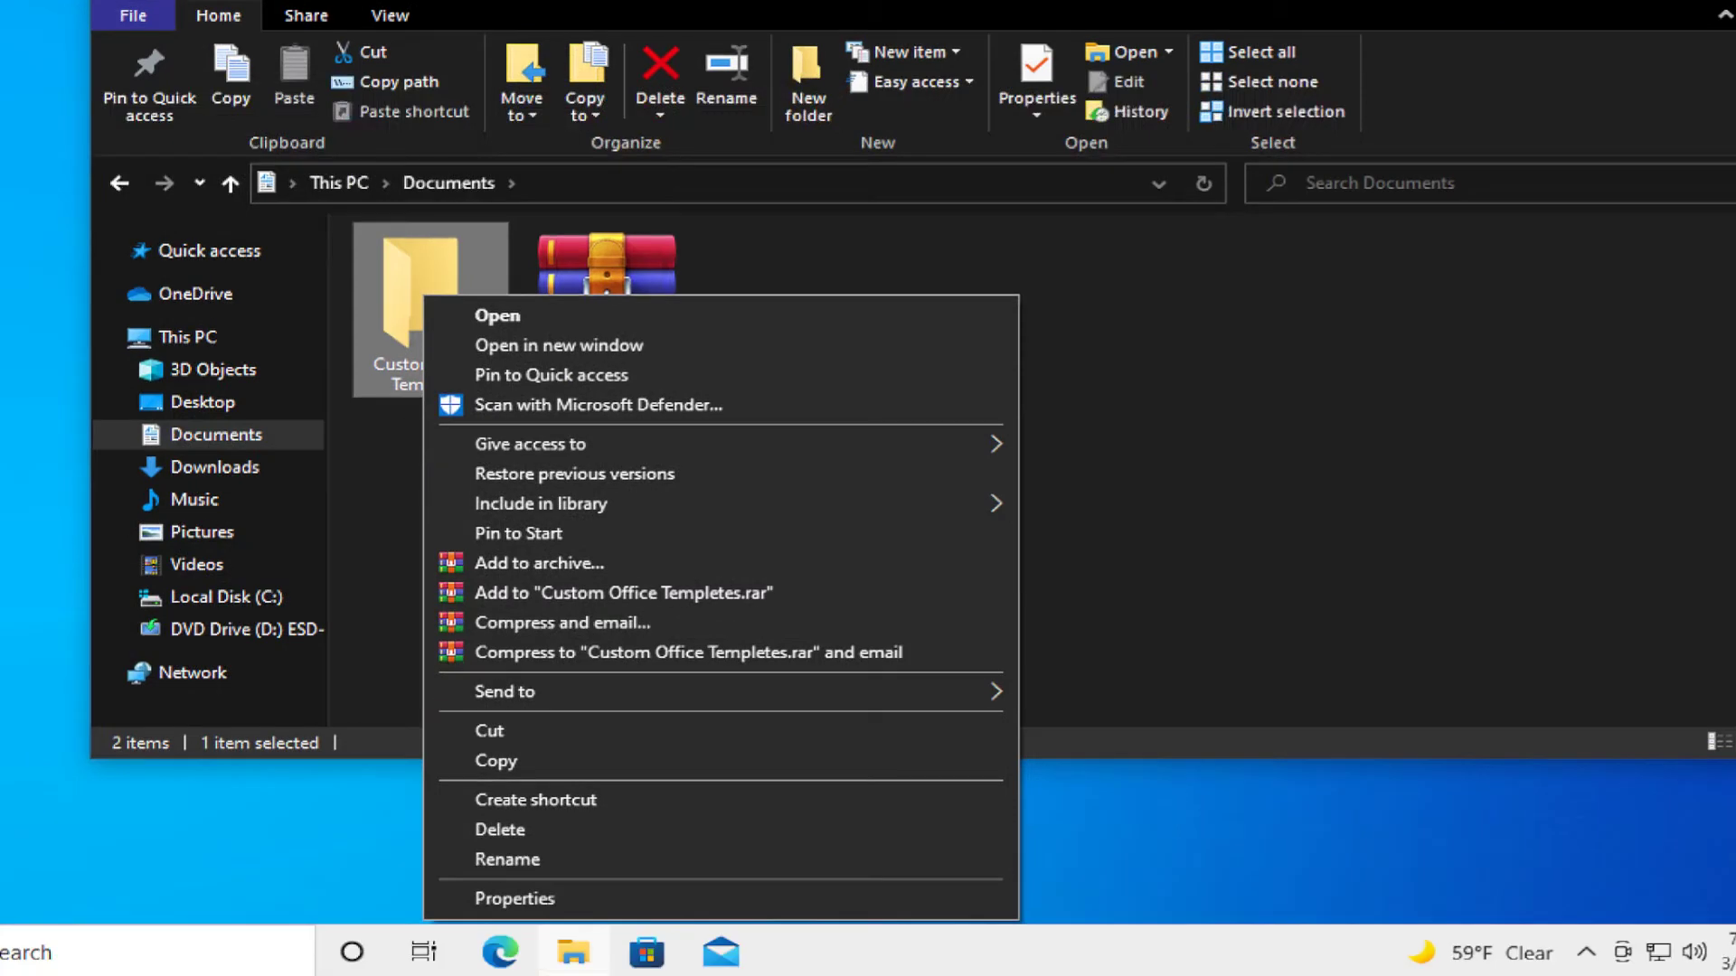
pyautogui.click(516, 899)
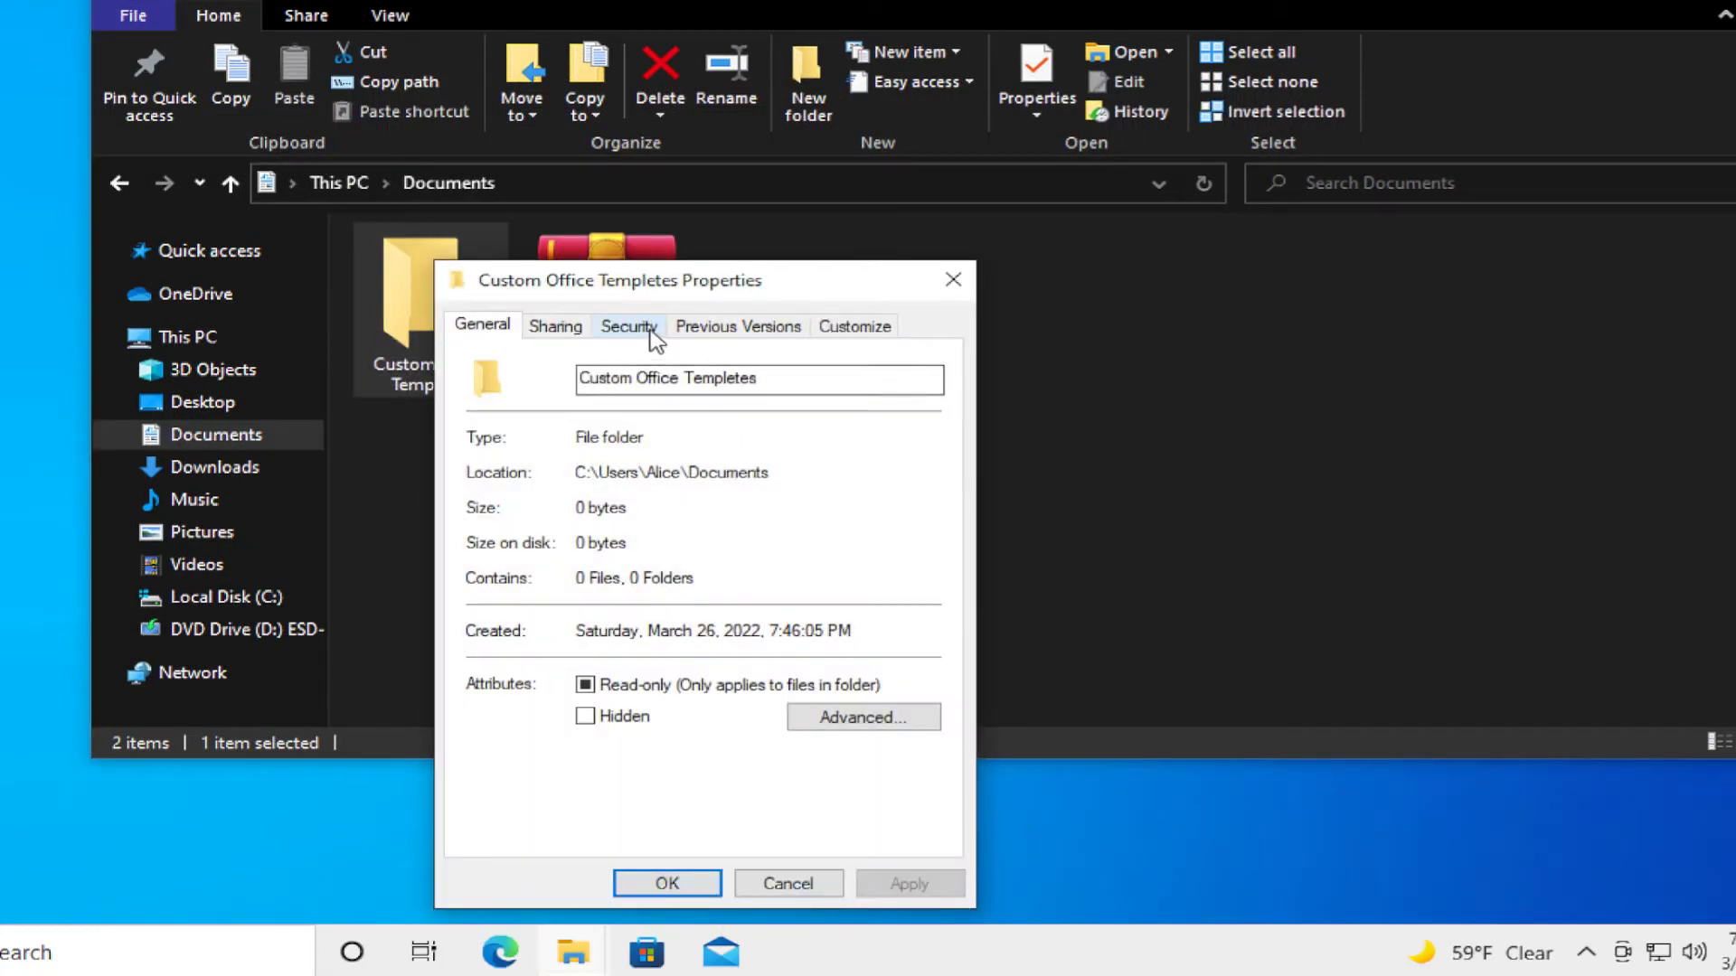
pyautogui.click(629, 326)
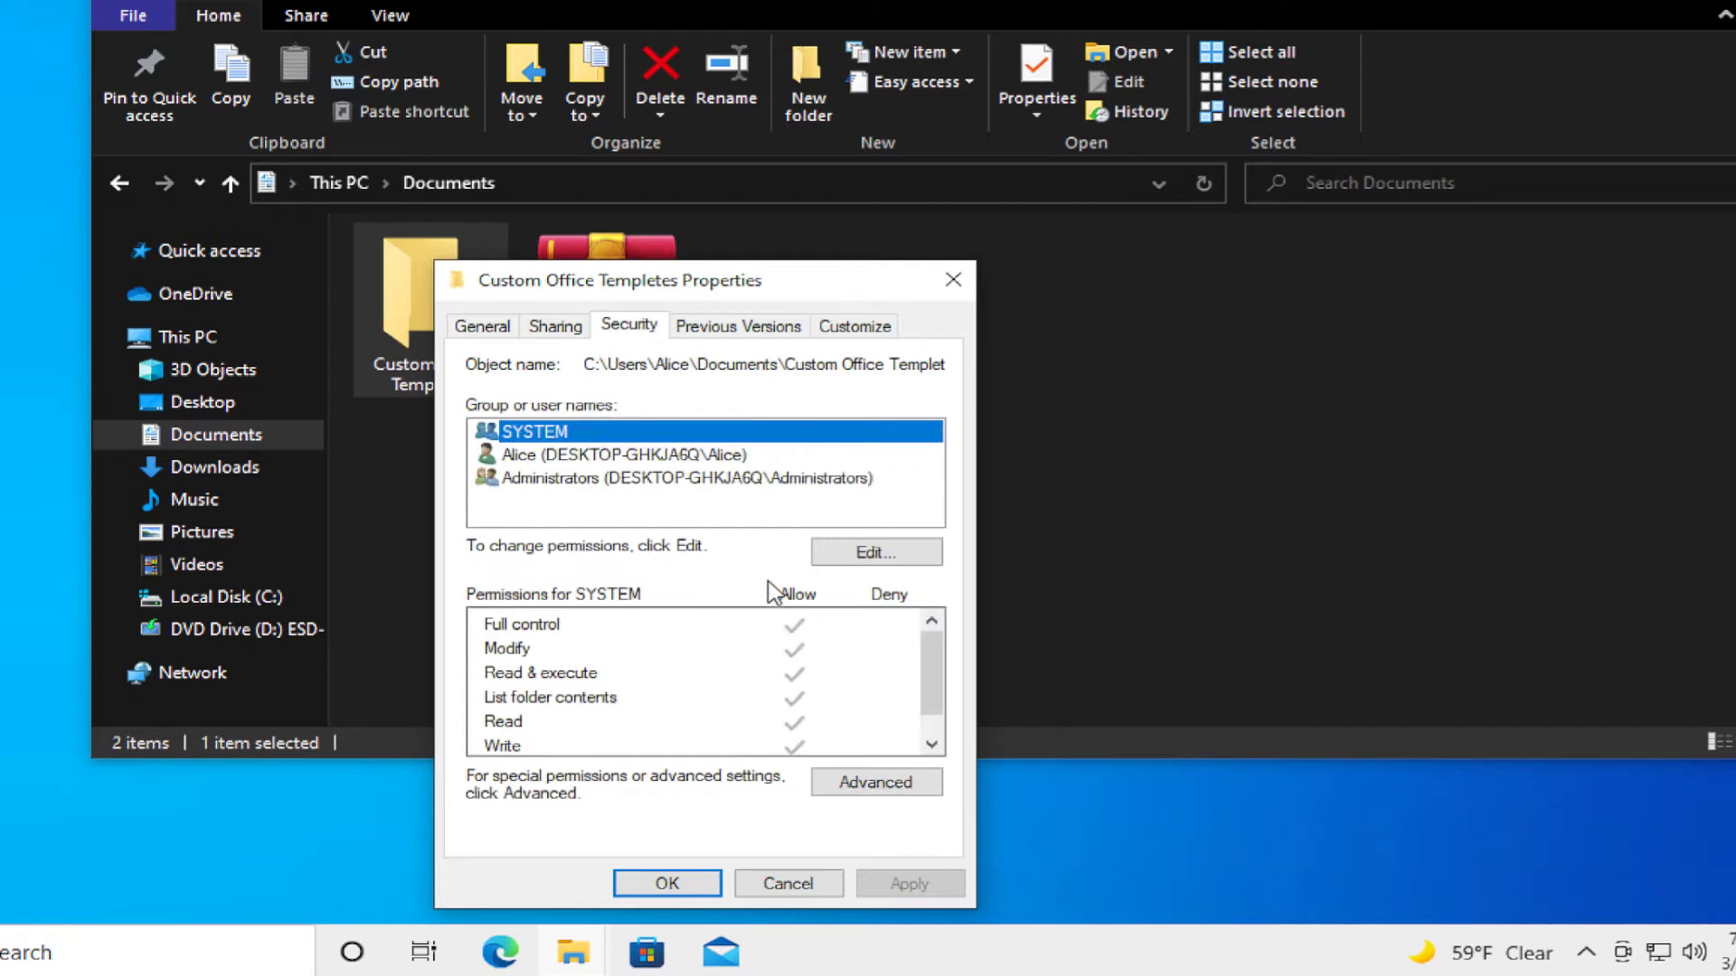
pyautogui.moveTo(772, 785)
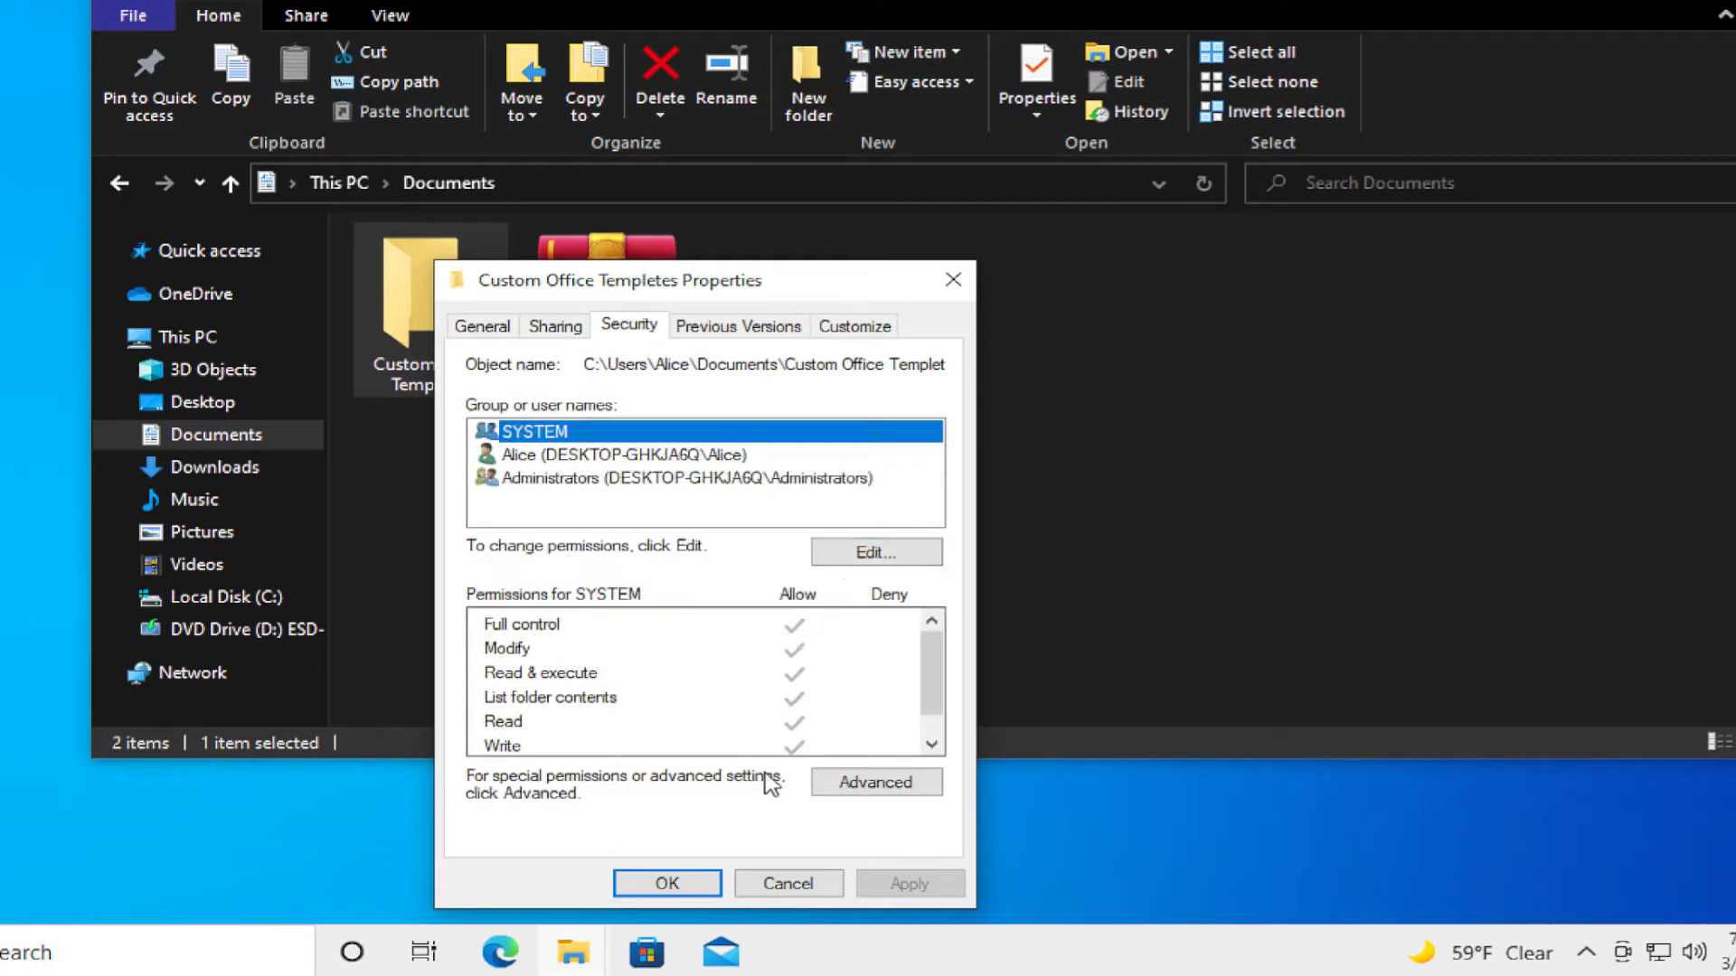
# - Cancel the basic permissions editor and go to Advanced Security Settings instead
pyautogui.click(875, 552)
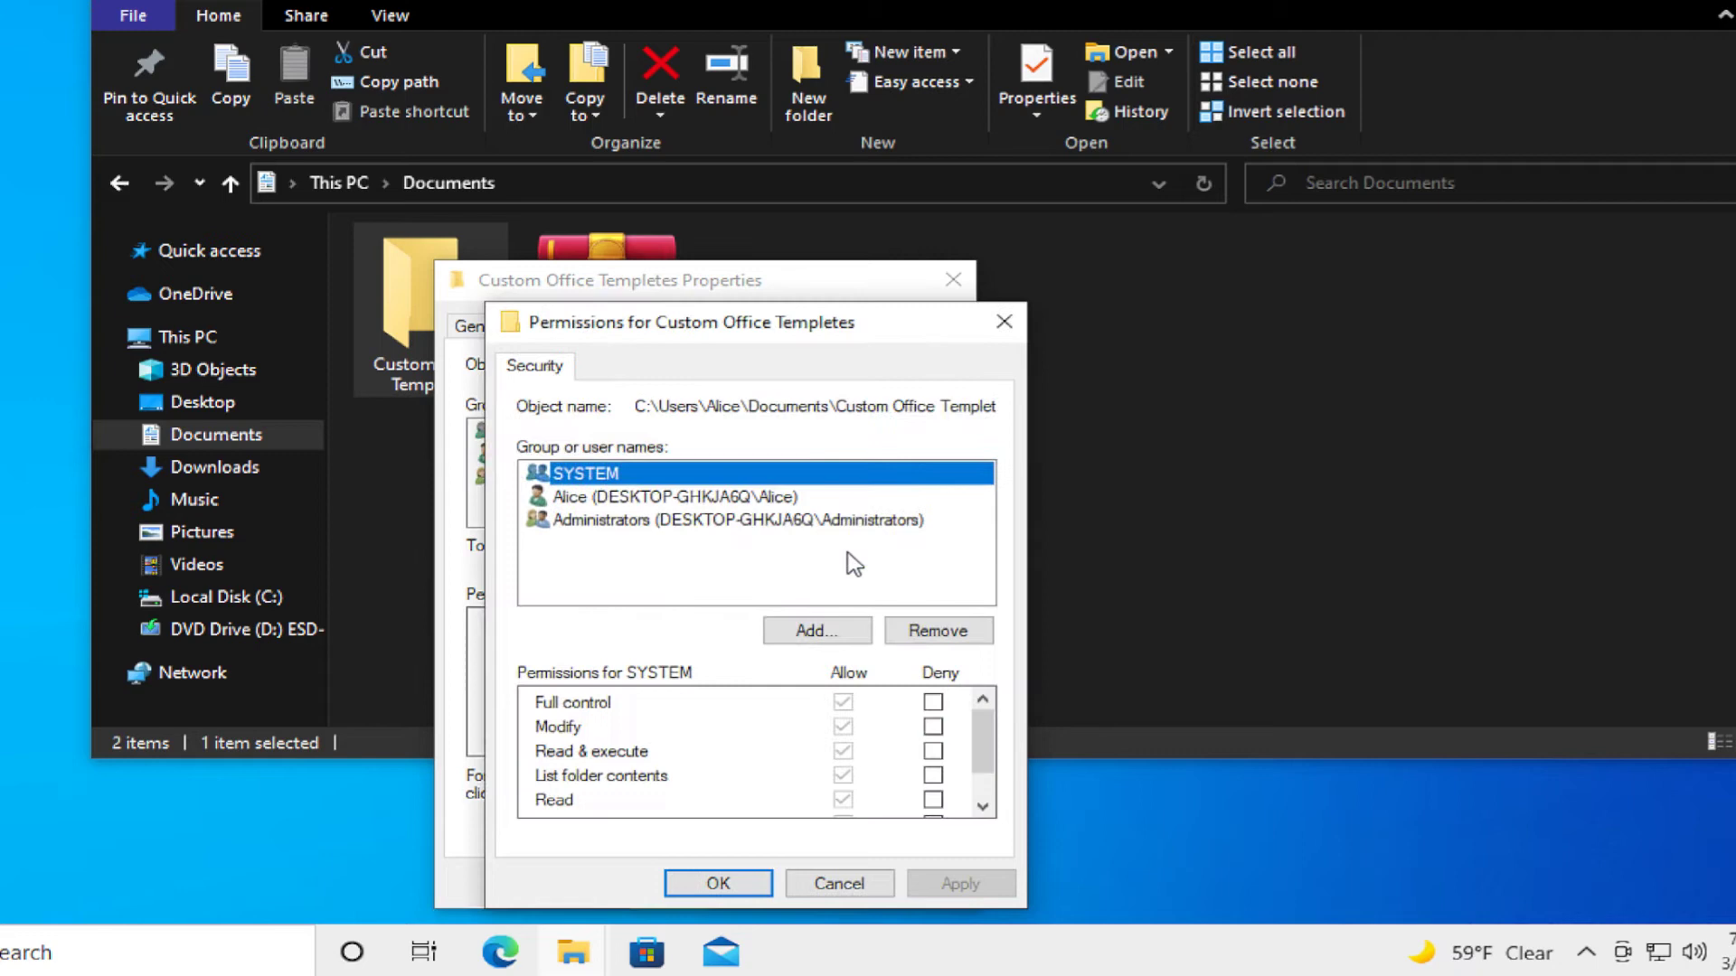
pyautogui.moveTo(839, 743)
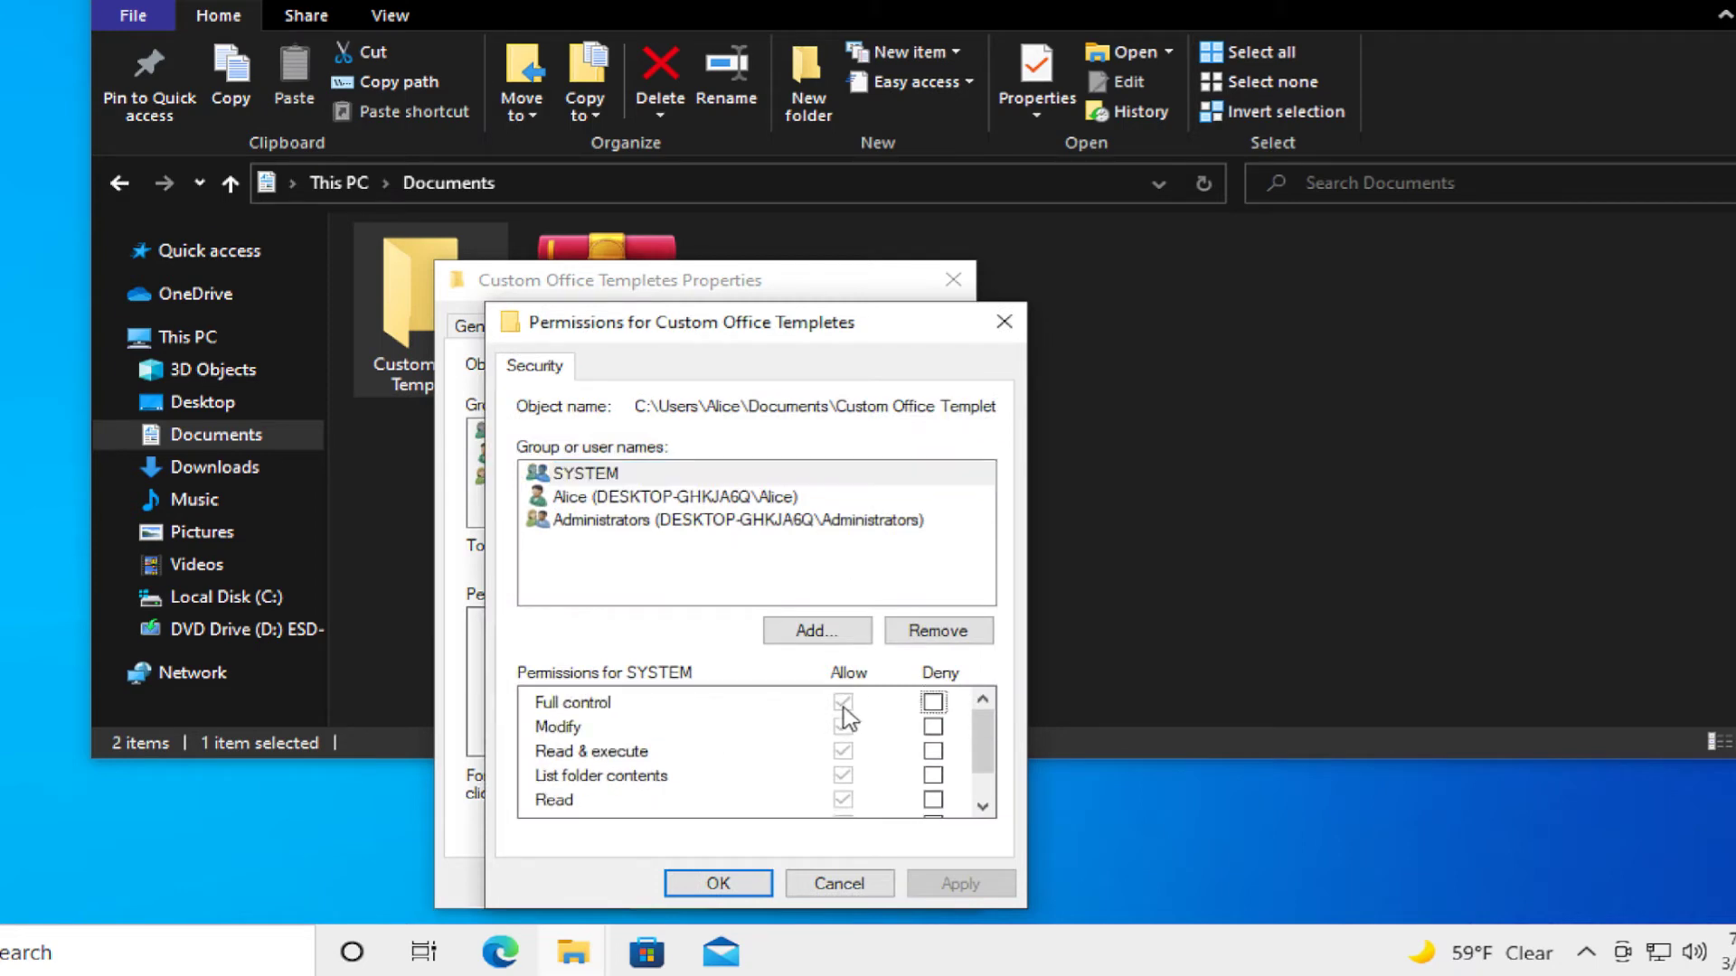
pyautogui.click(837, 885)
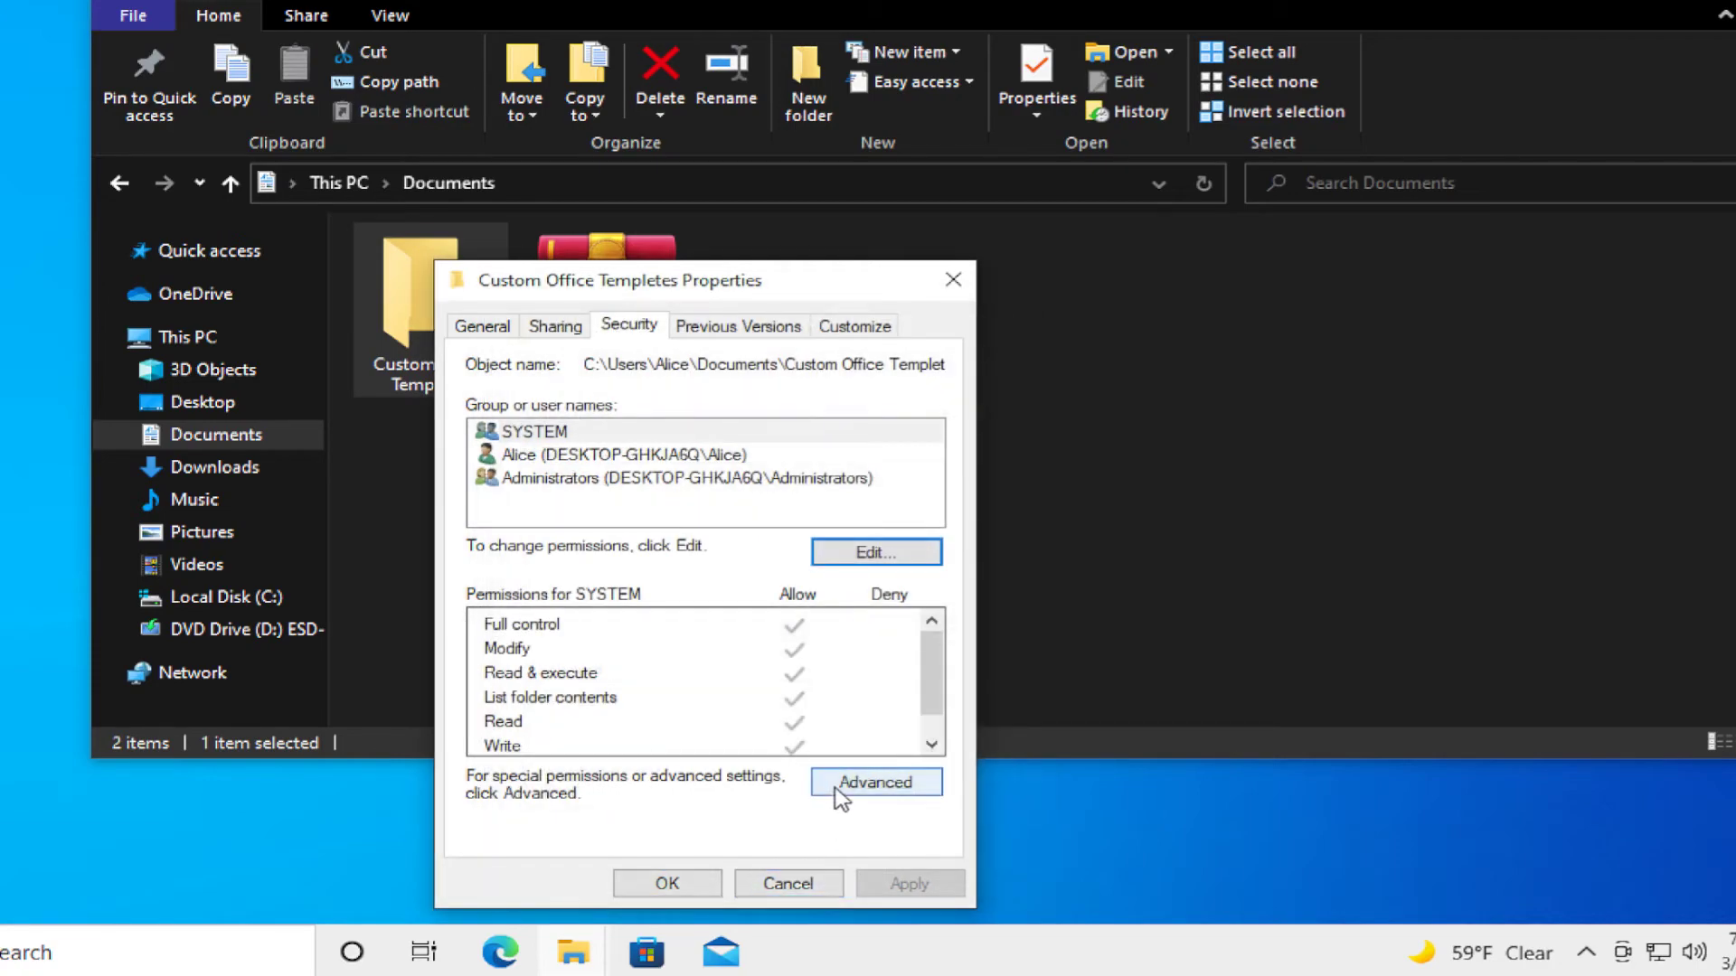
pyautogui.click(875, 781)
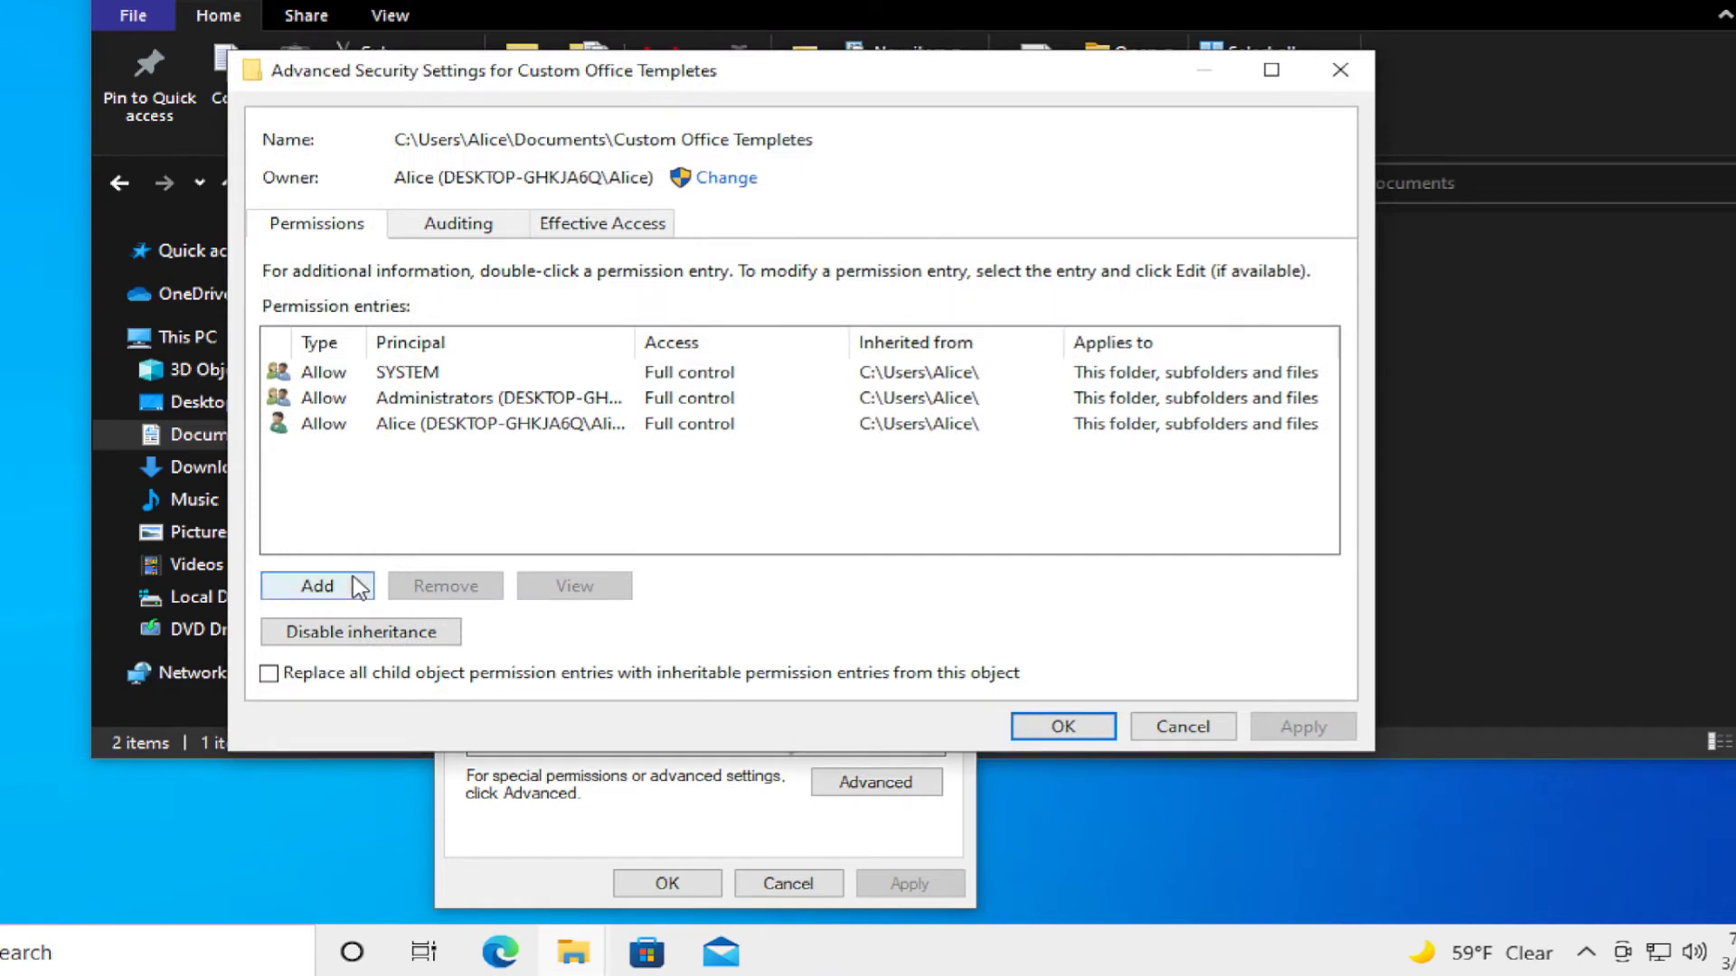
# - Add a new permission entry and start choosing its principal via Select User or Group
pyautogui.click(318, 586)
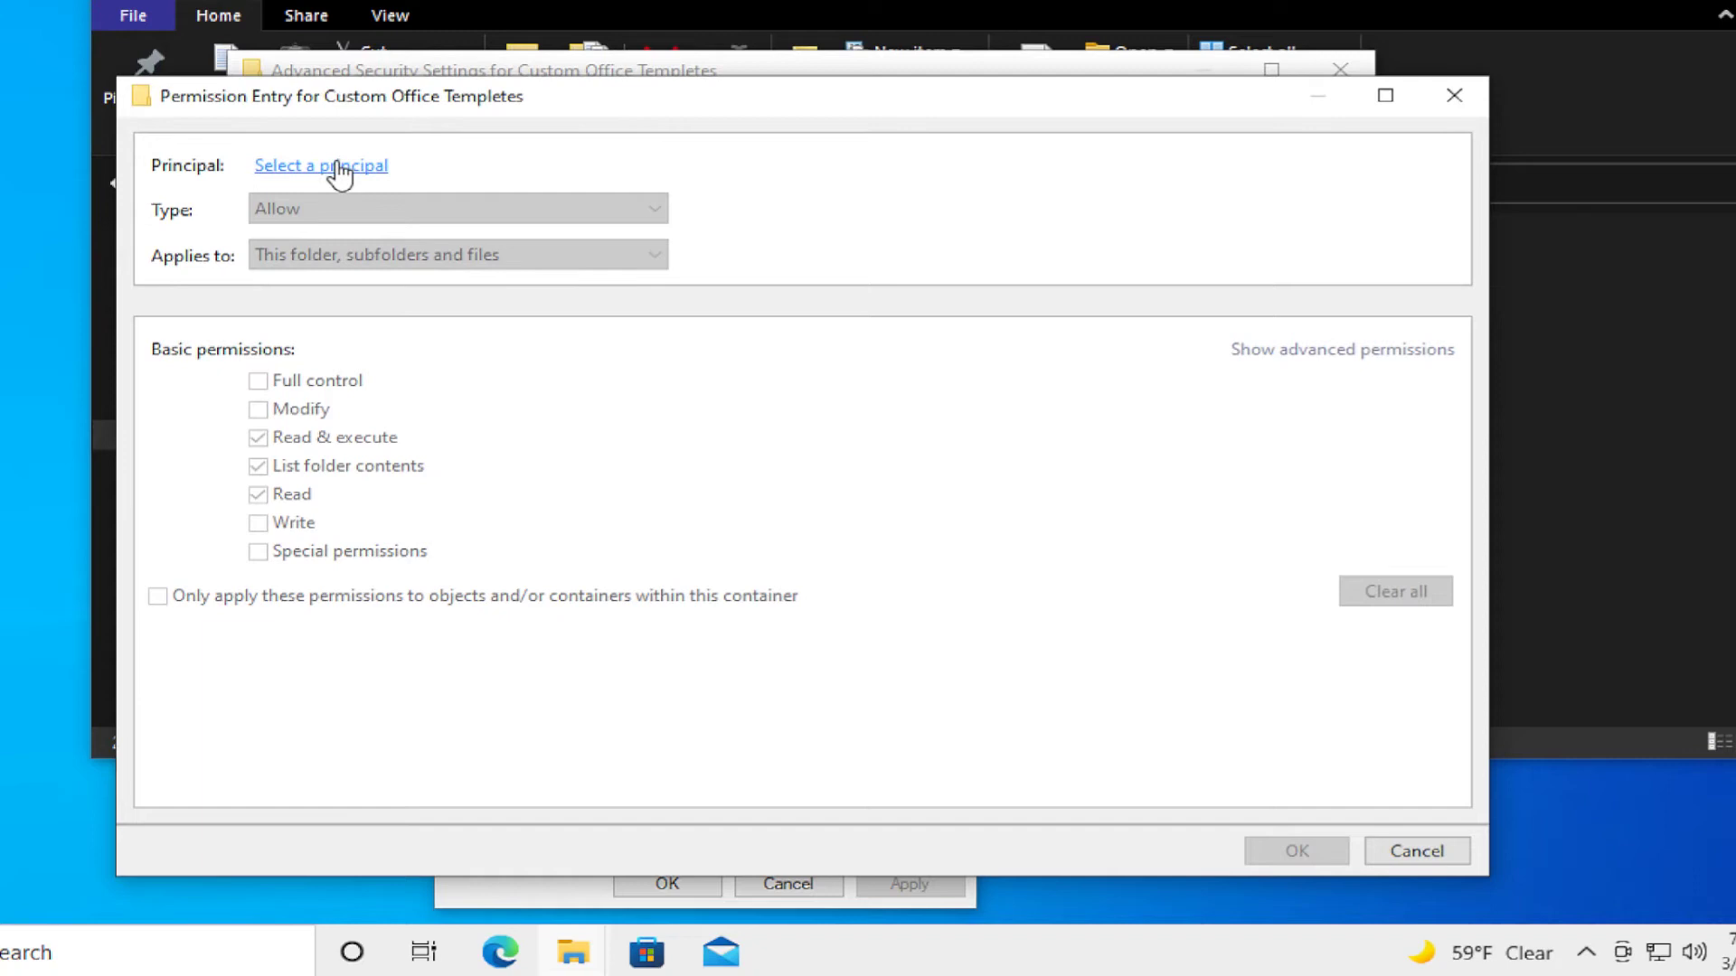
pyautogui.moveTo(282, 177)
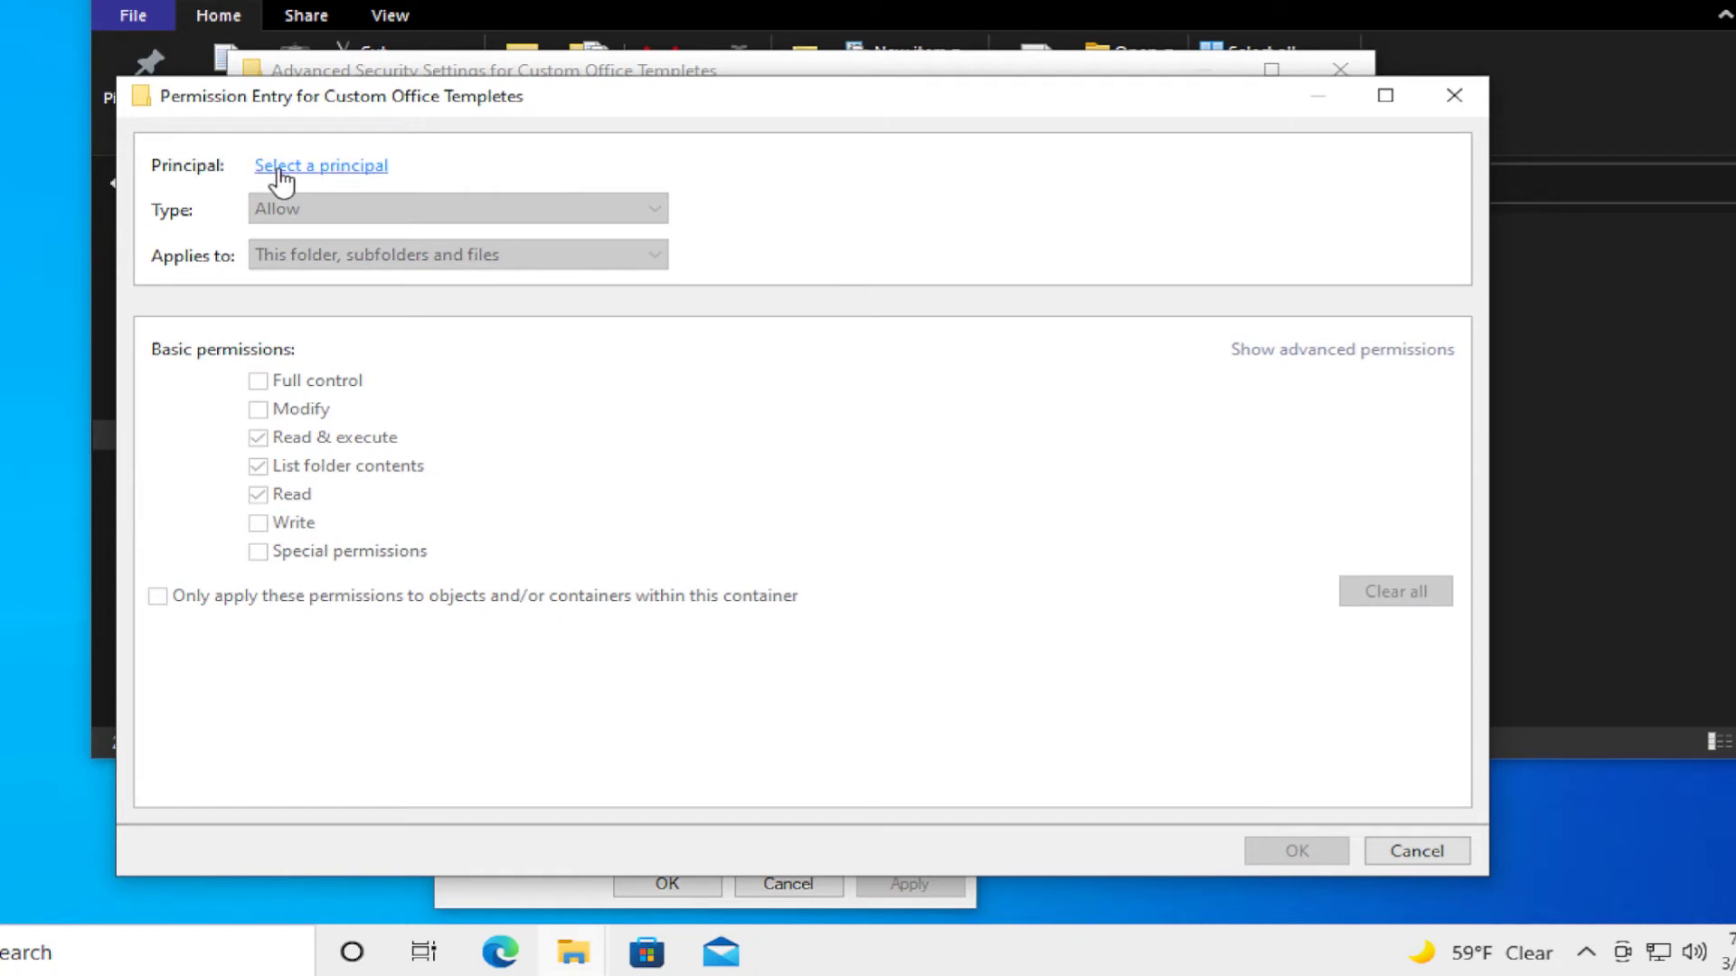
pyautogui.click(320, 165)
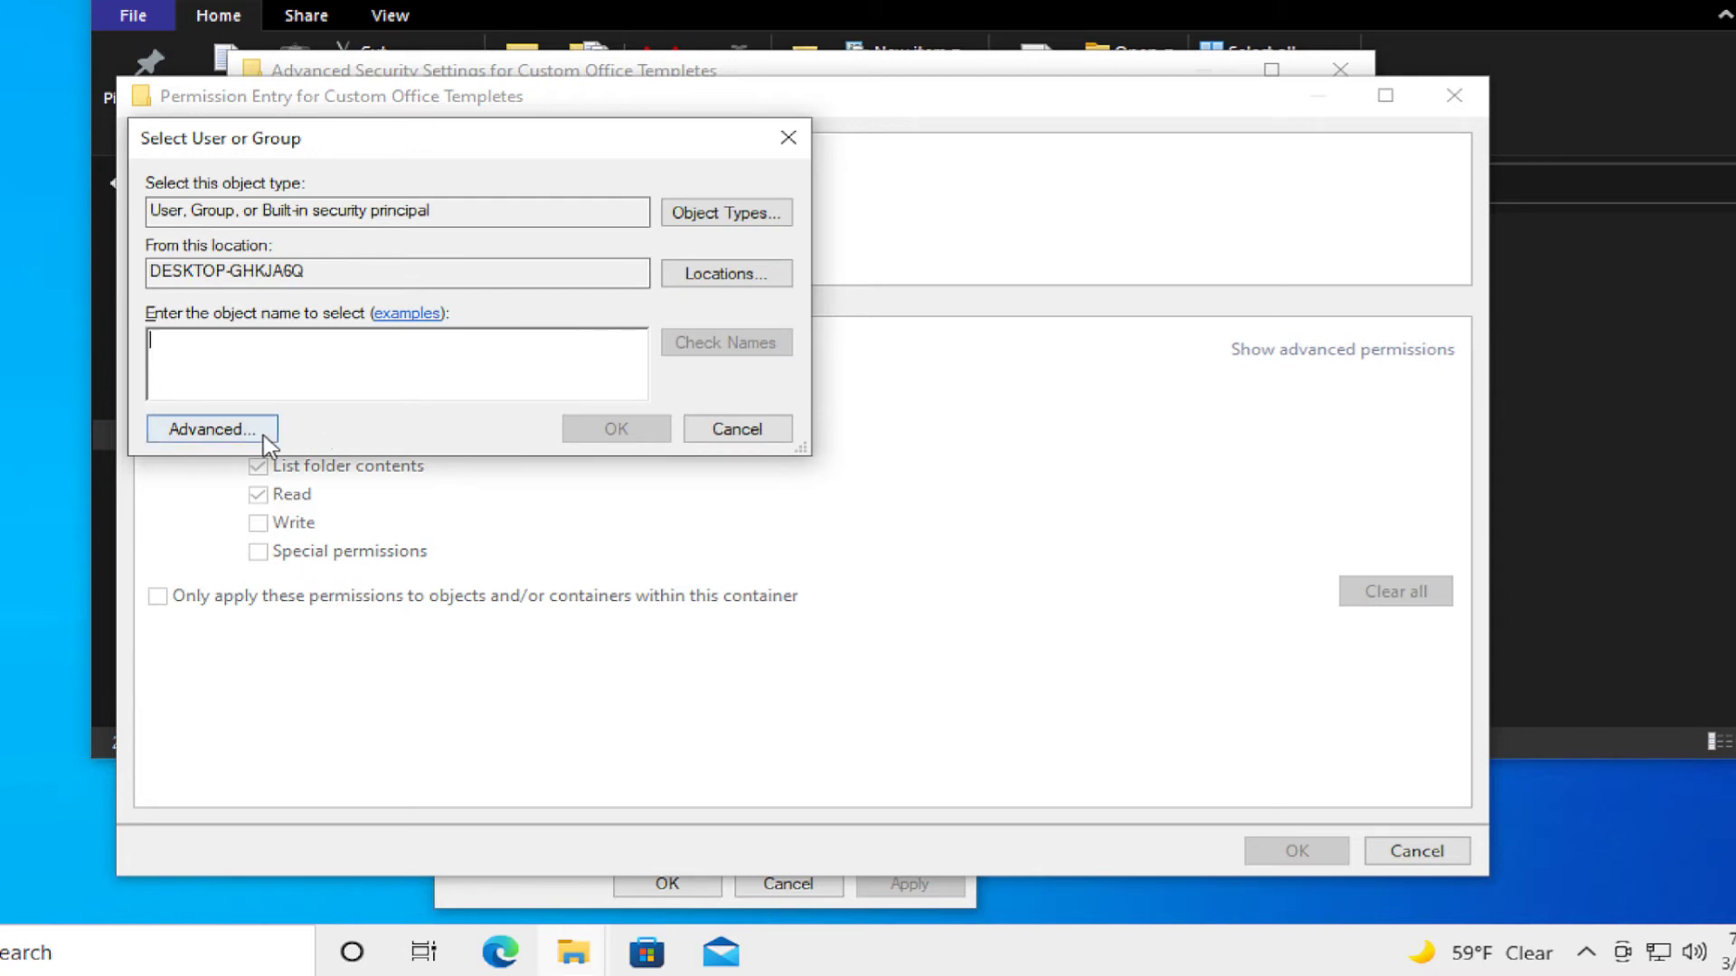
pyautogui.click(210, 429)
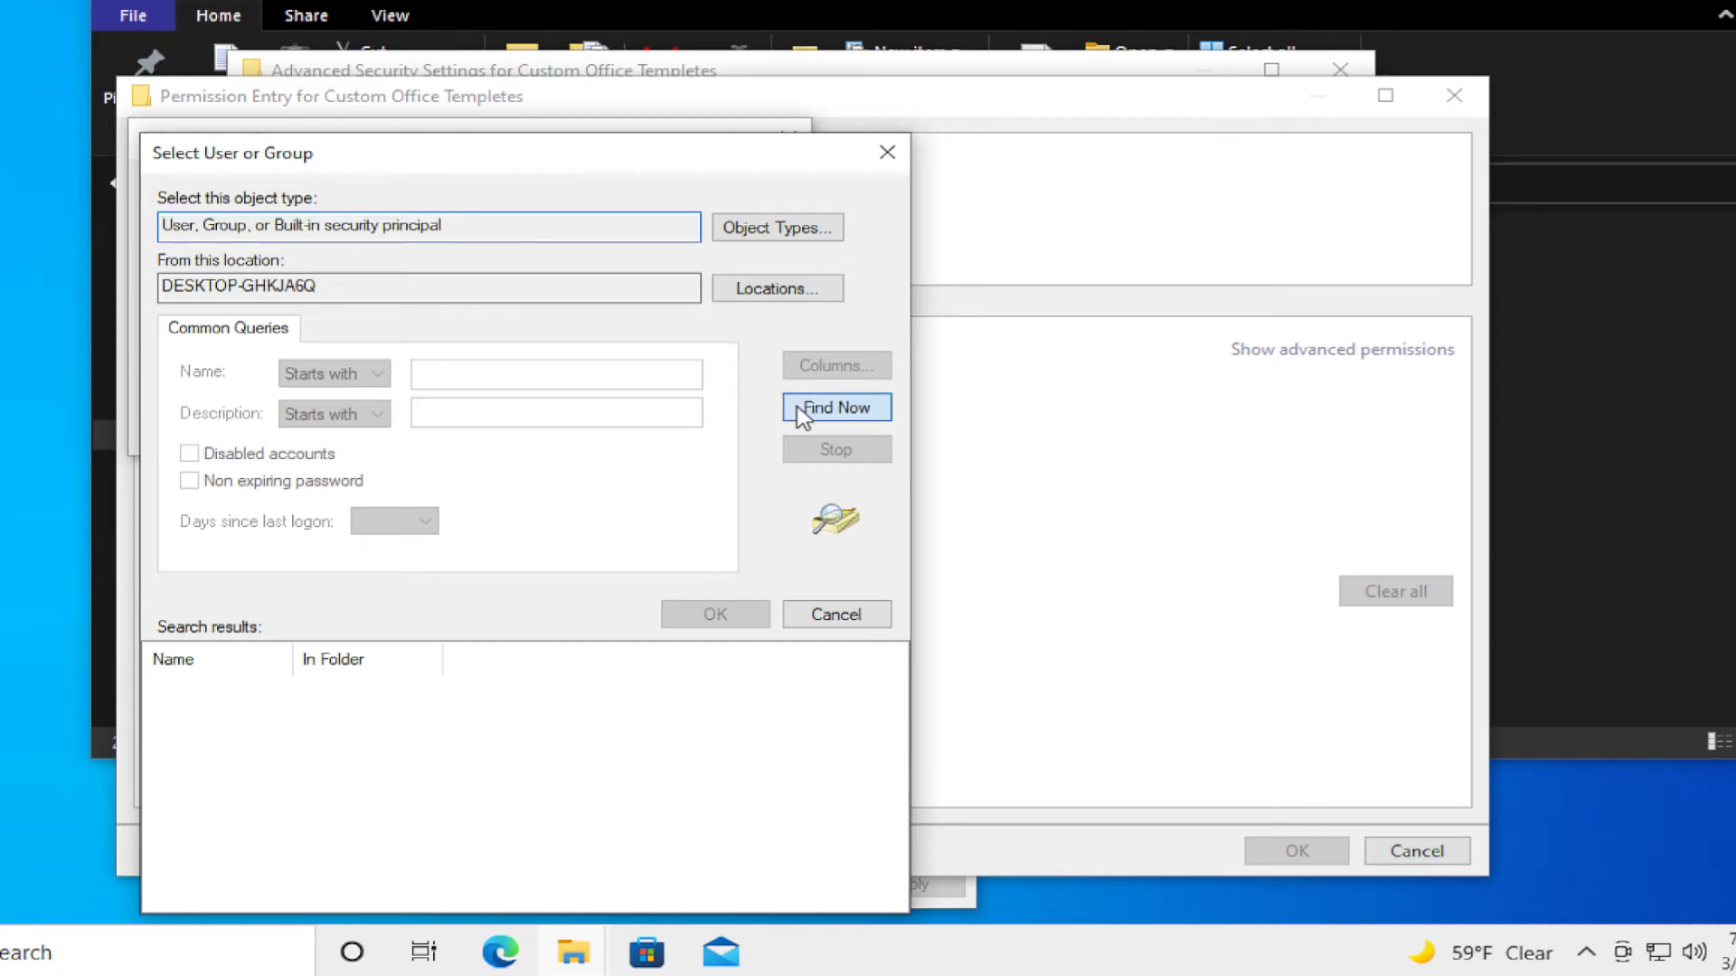
# - Find and set Everyone as the principal of the new permission entry
pyautogui.click(836, 407)
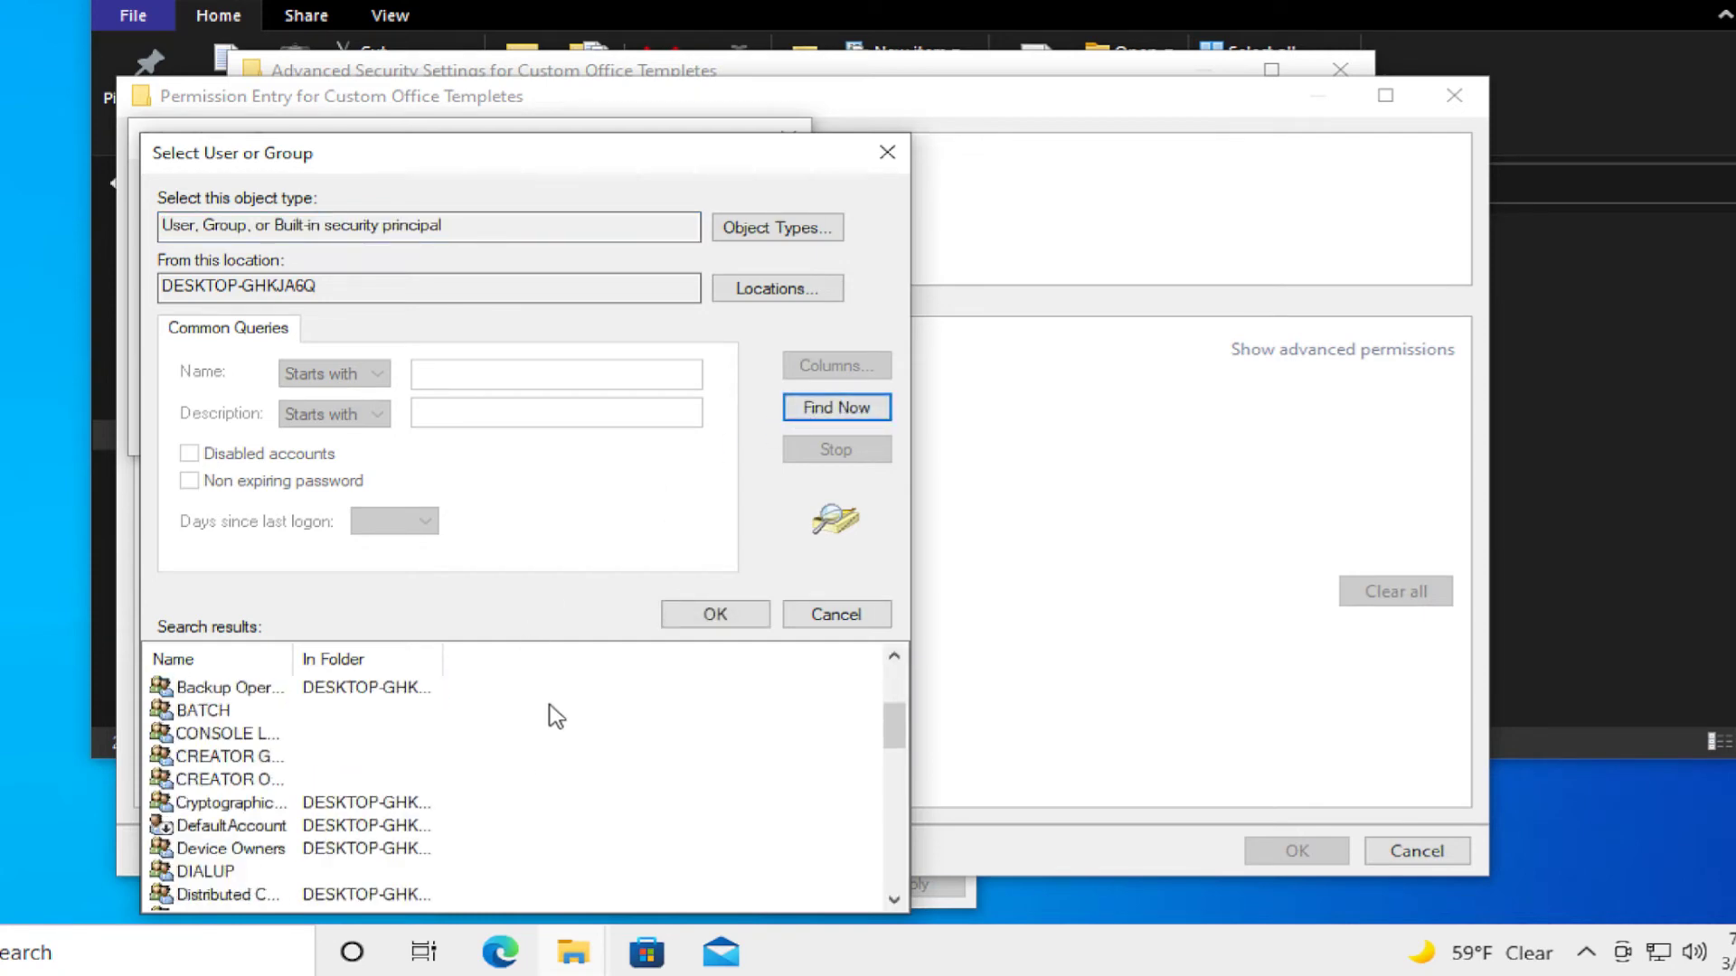
pyautogui.scroll(-3)
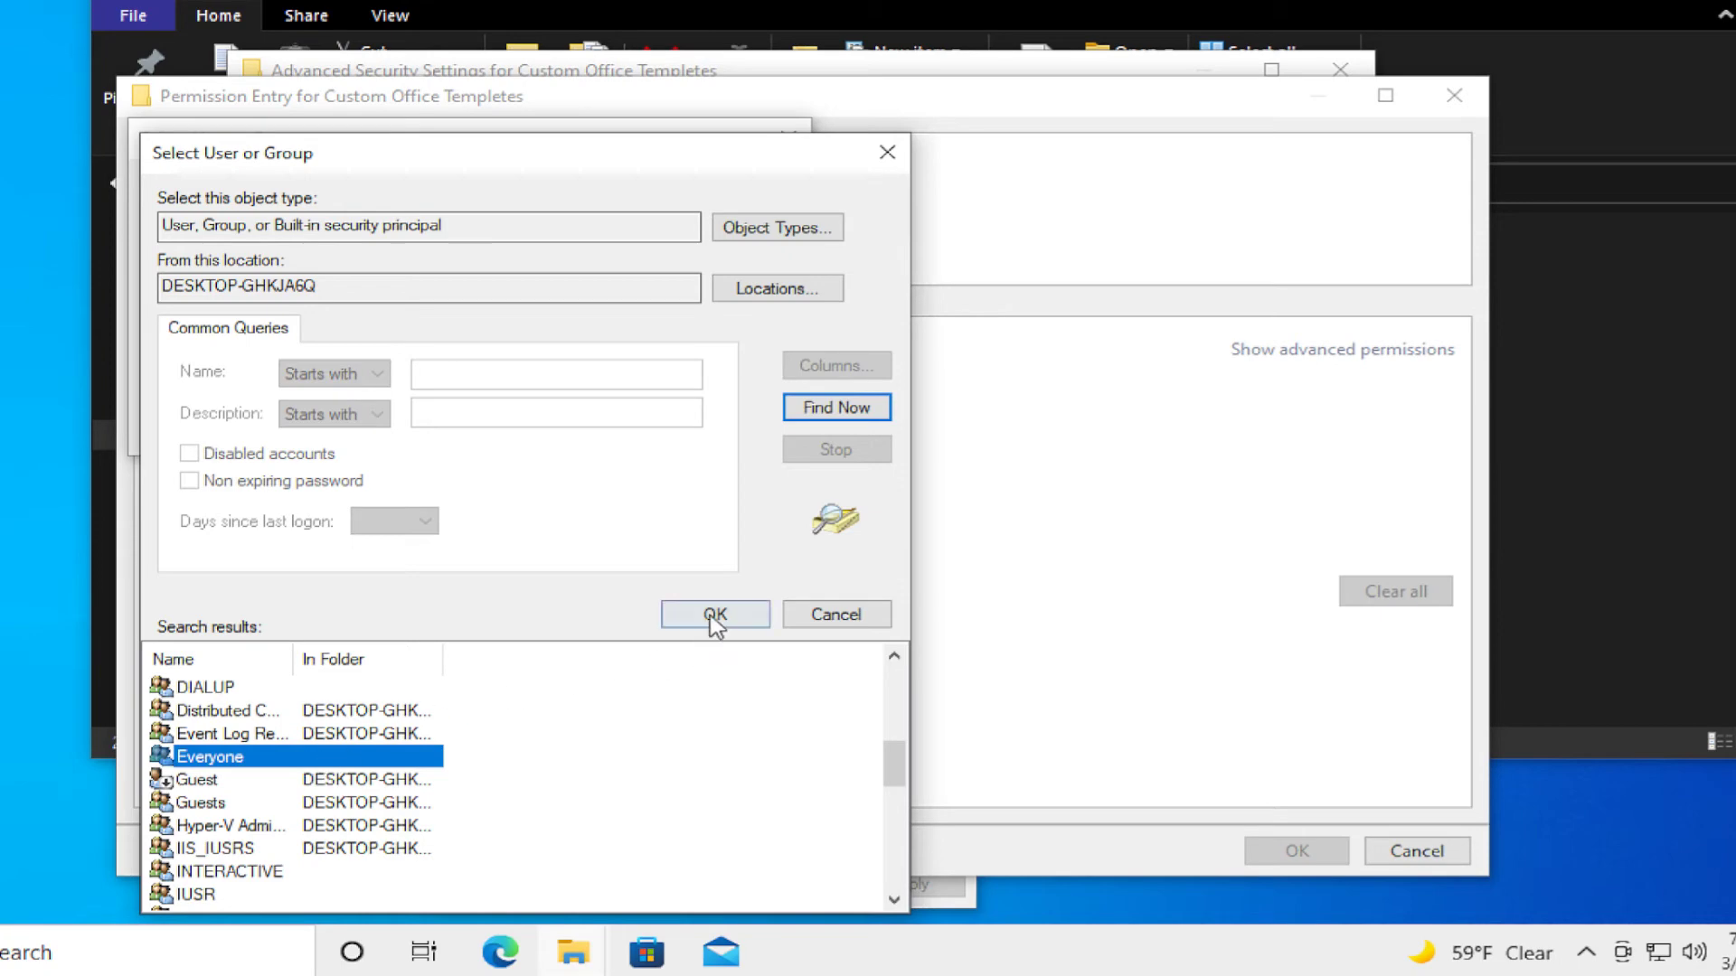
pyautogui.click(714, 614)
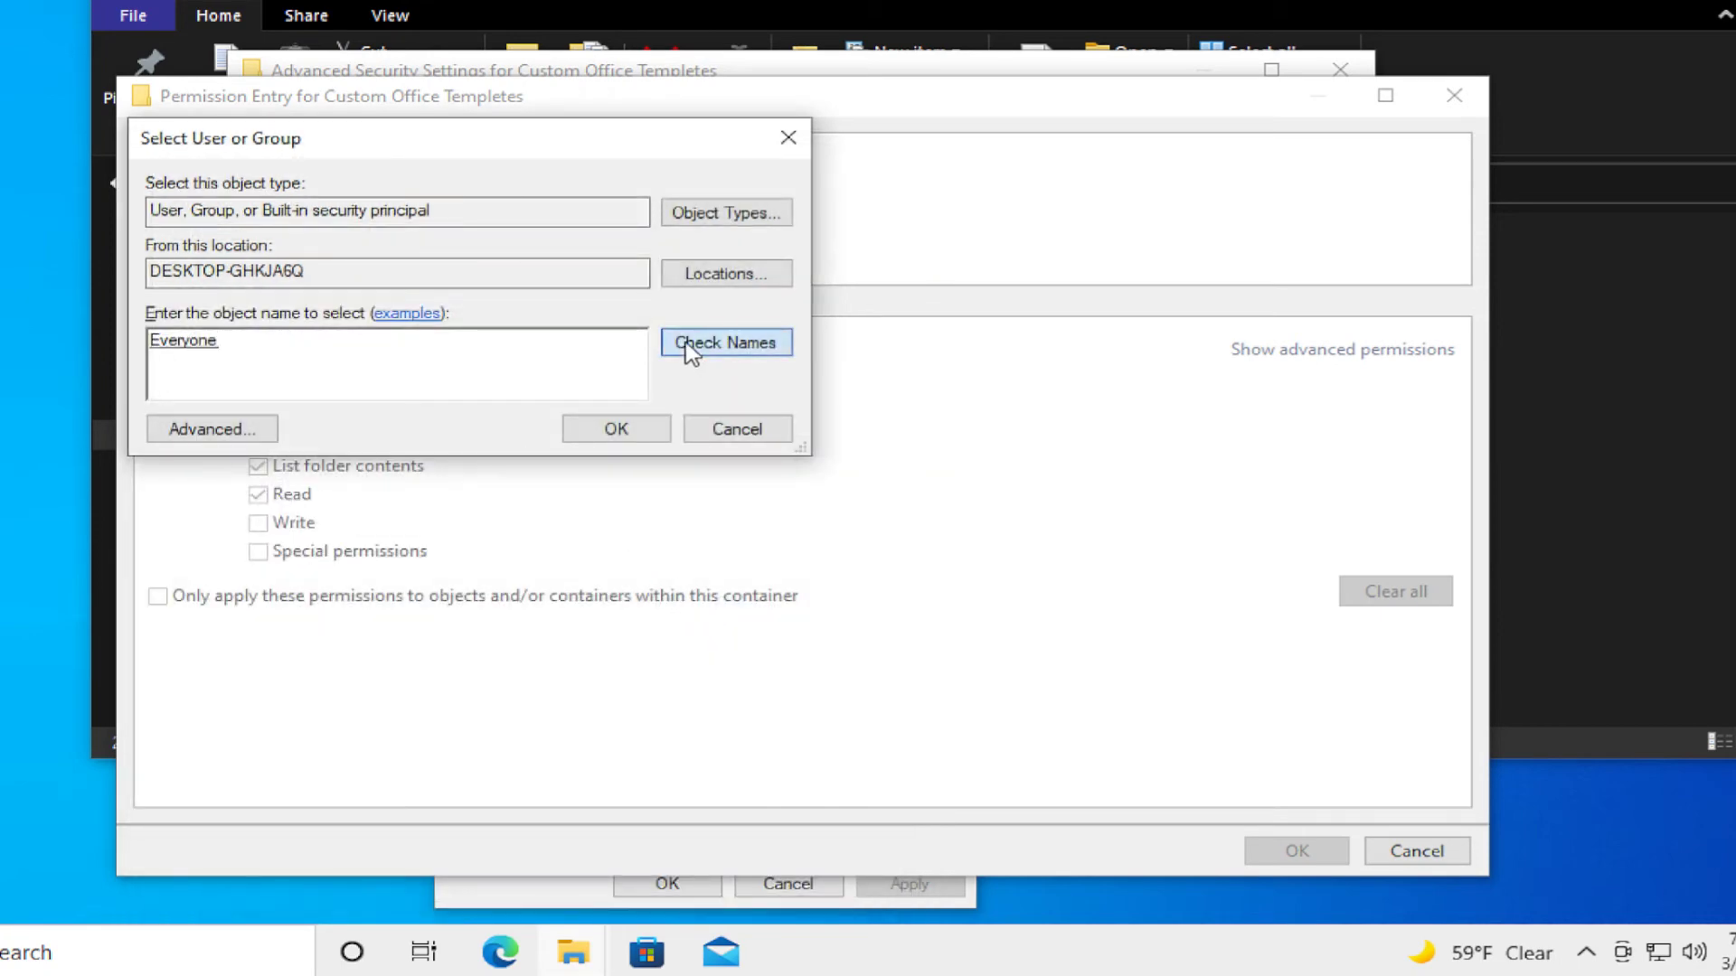
pyautogui.click(615, 429)
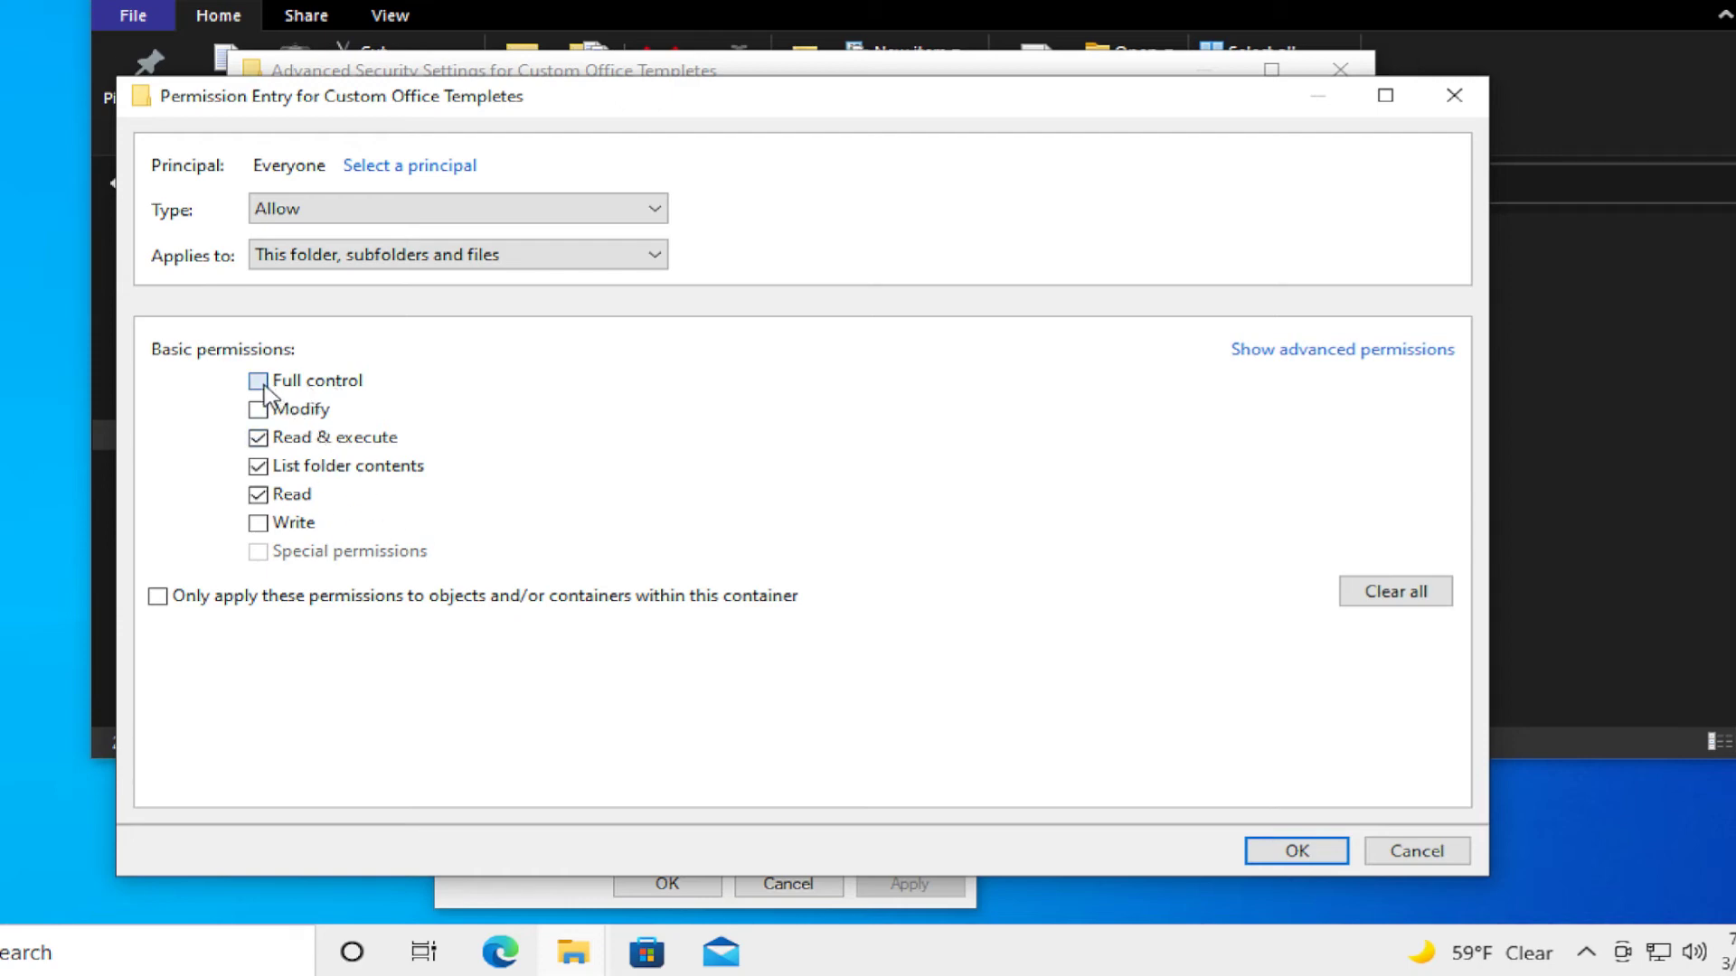
# - Grant Everyone Full control and confirm the entry in Advanced Security Settings
pyautogui.click(259, 379)
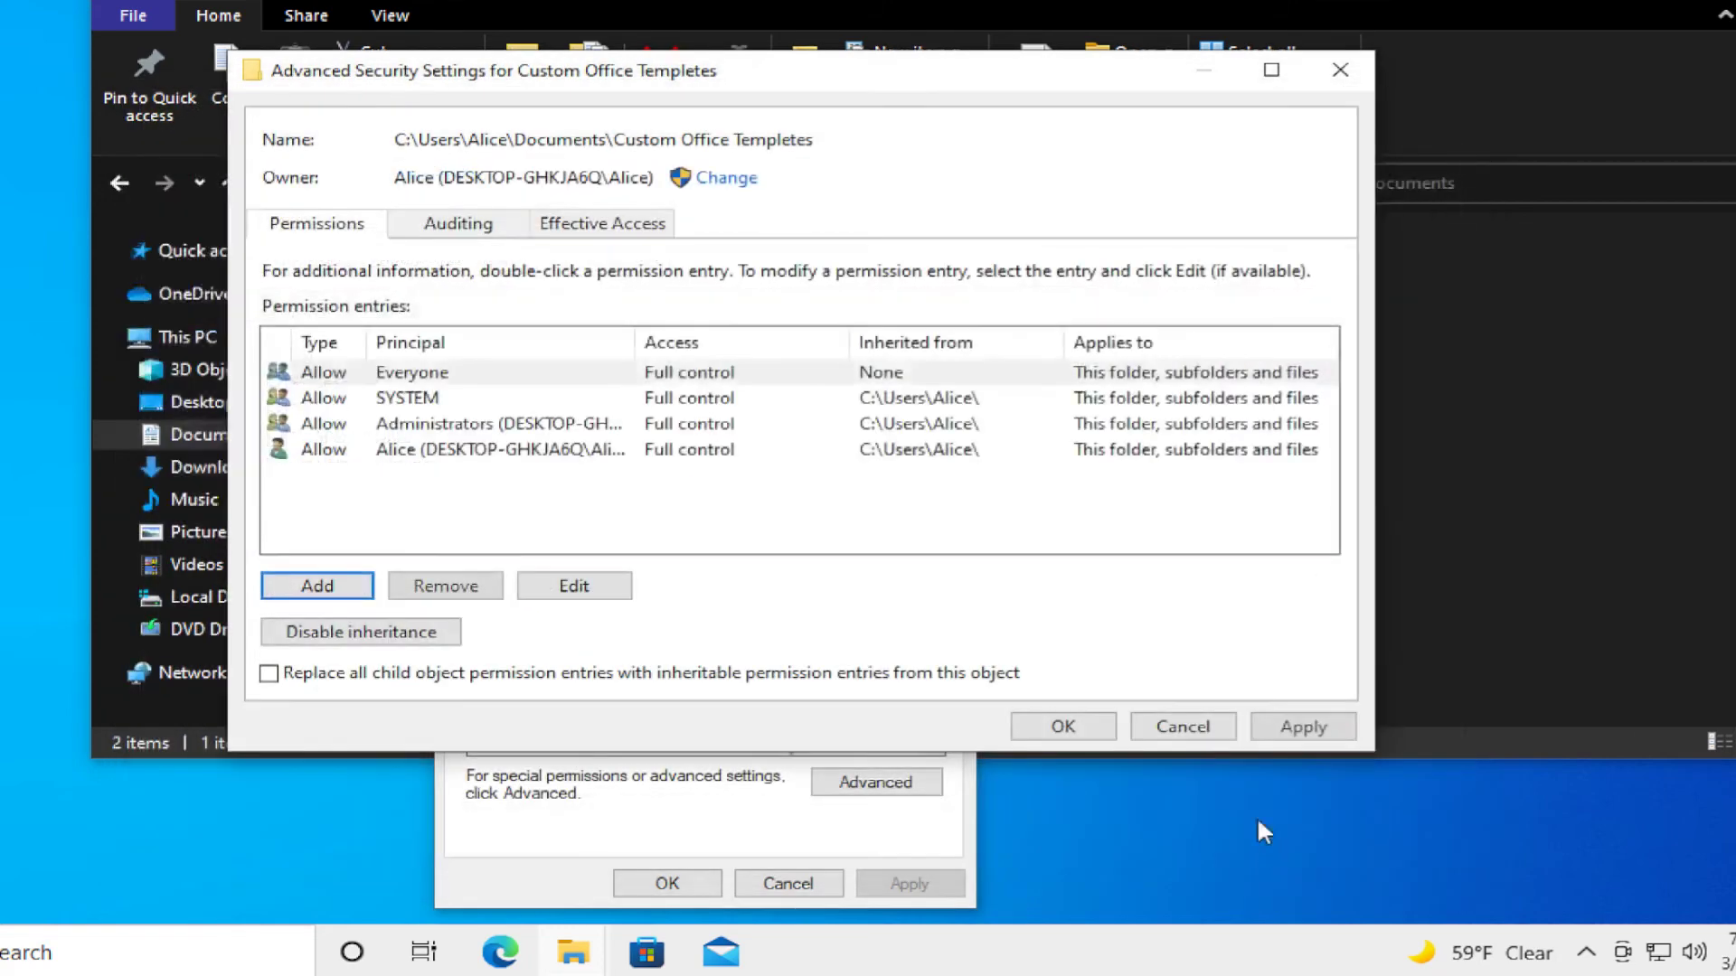
pyautogui.click(501, 449)
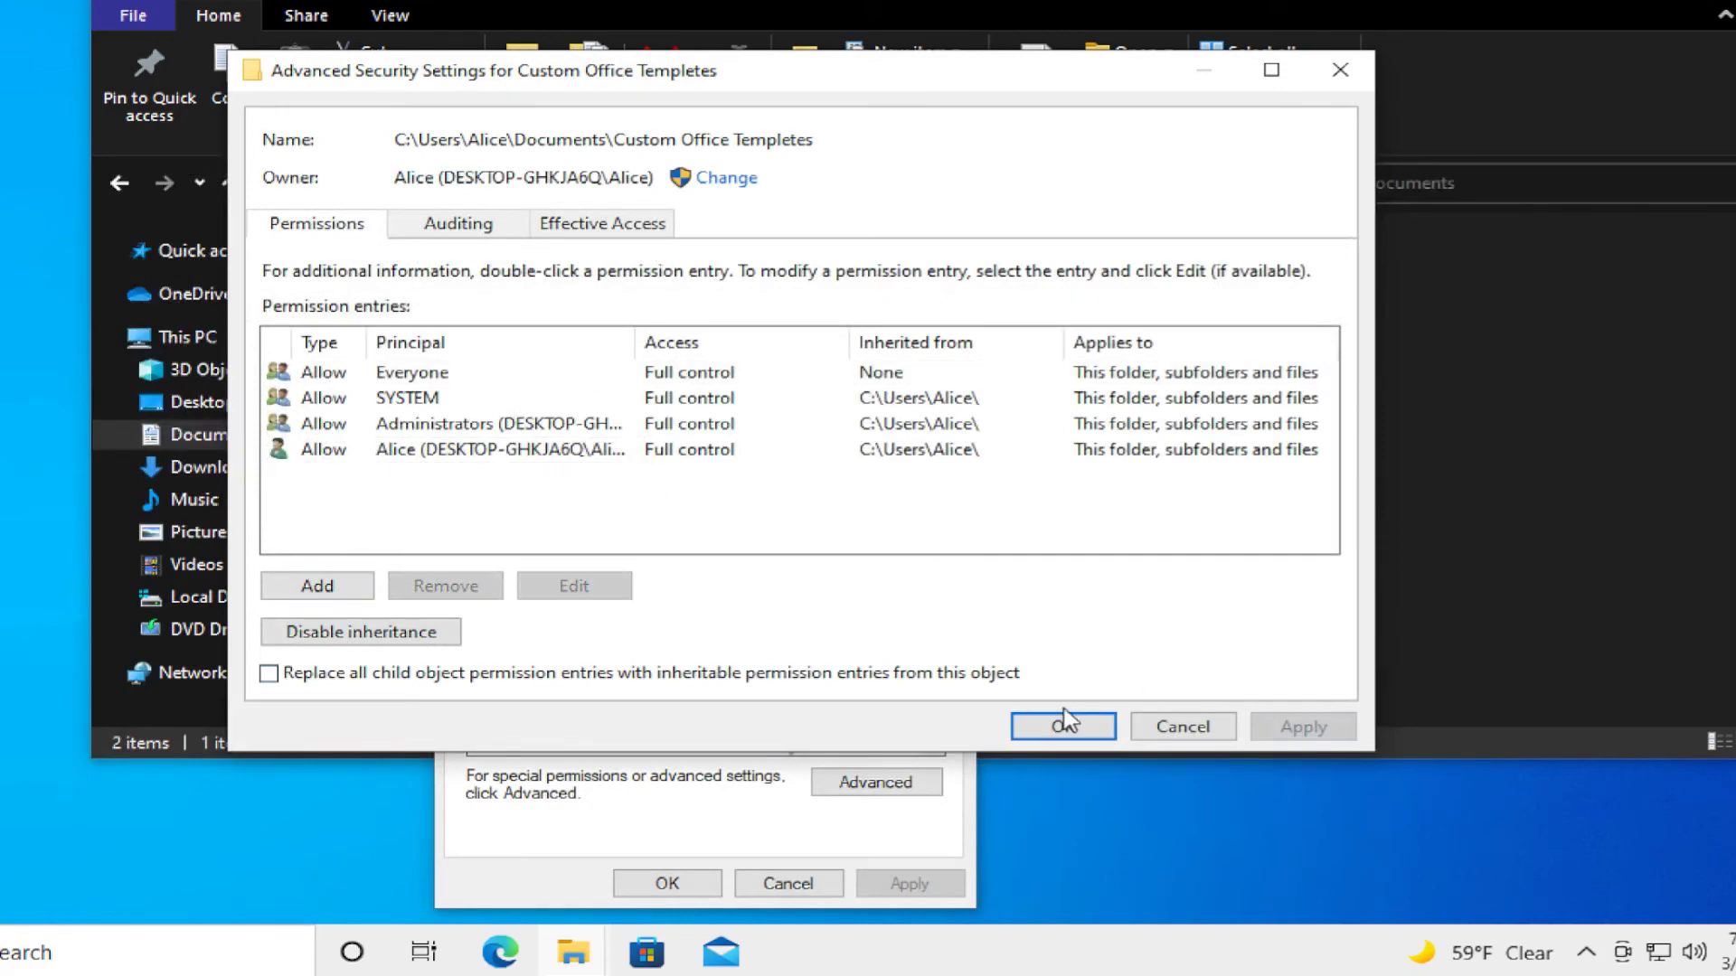
pyautogui.click(1060, 727)
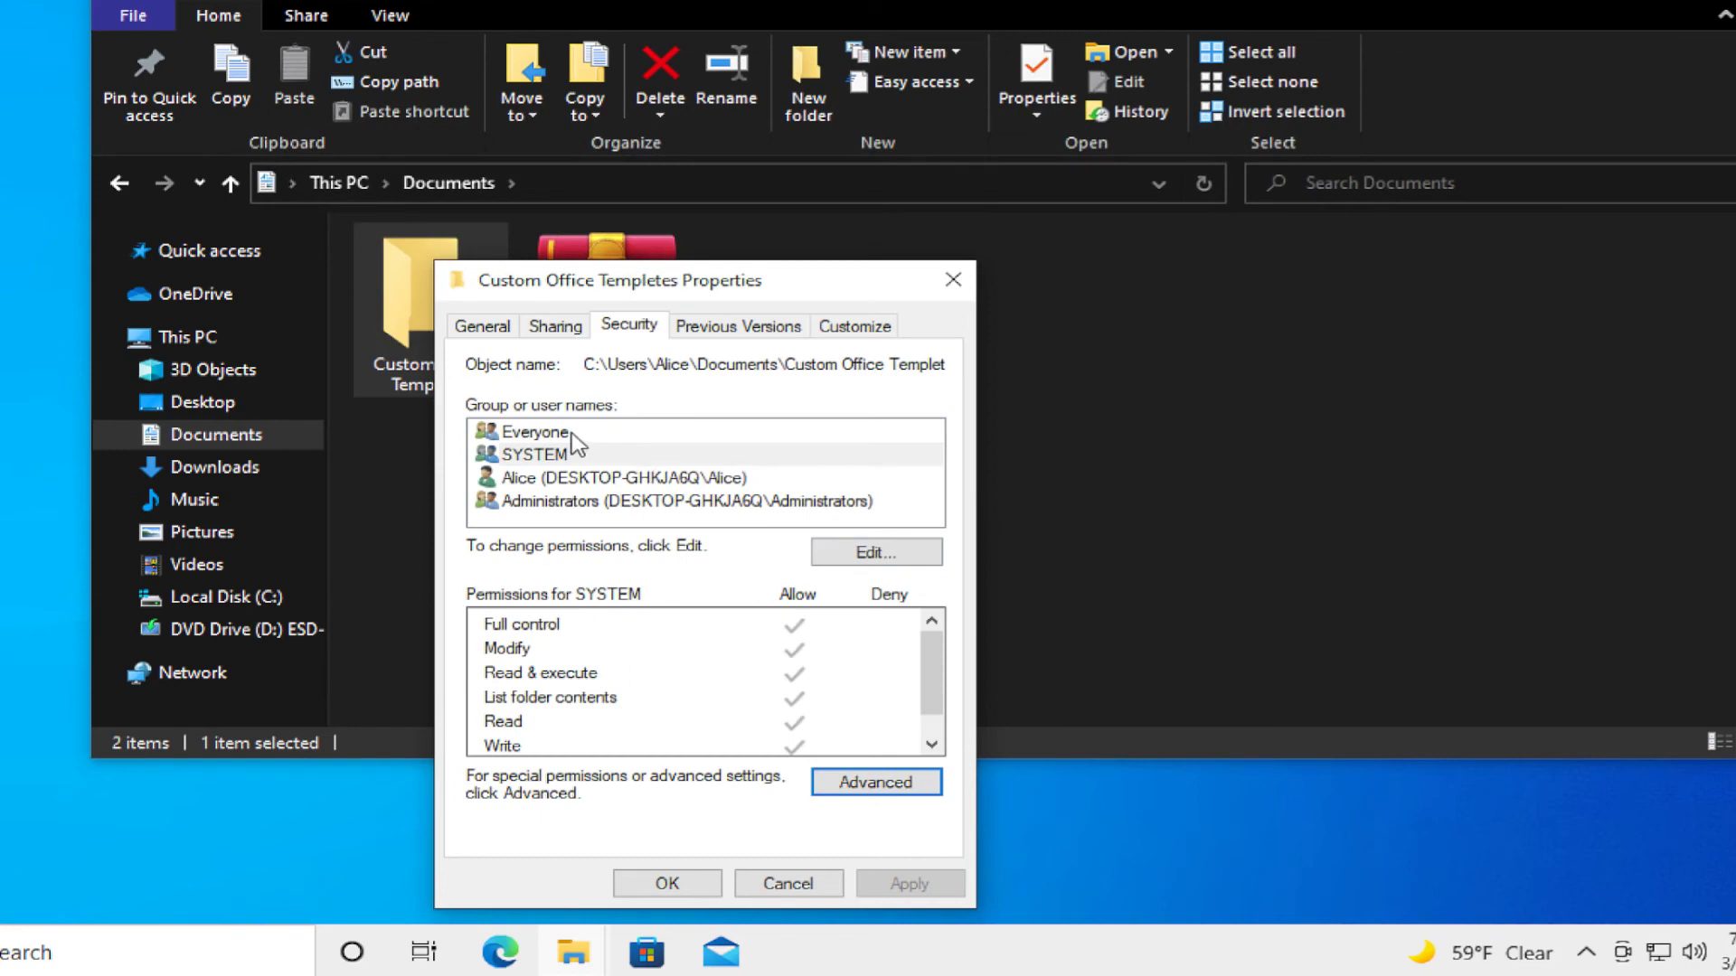
# - Review Everyone's allowed permissions and close Properties keeping the changes
pyautogui.click(537, 432)
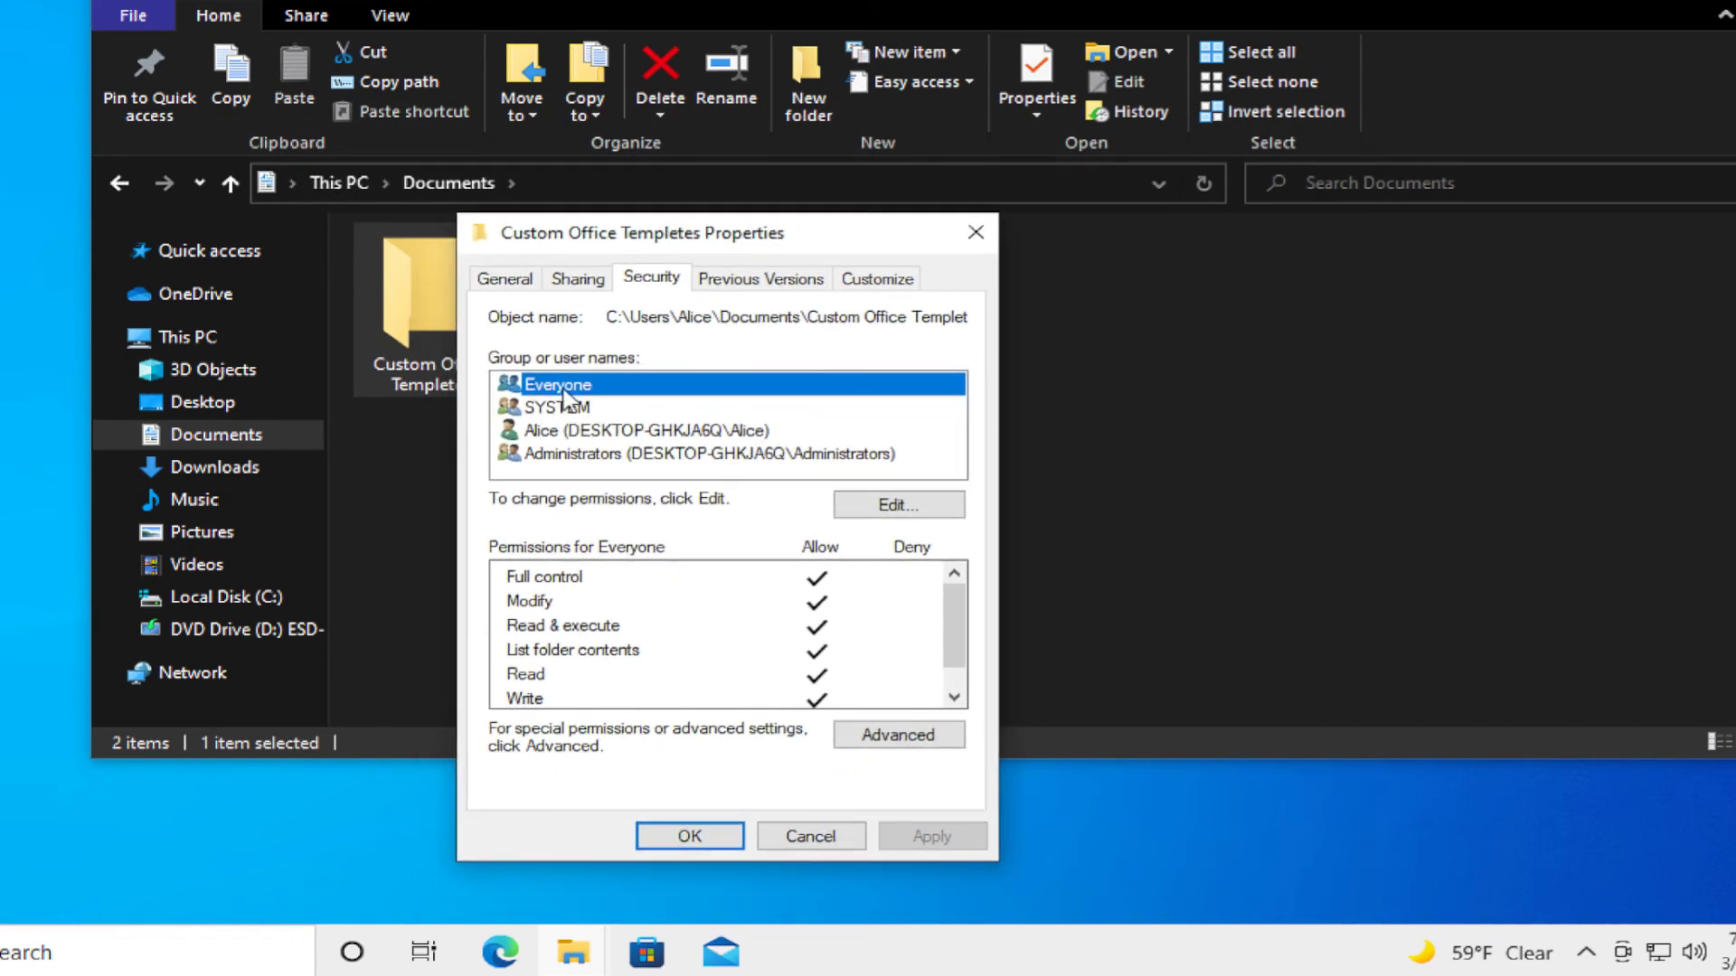
pyautogui.moveTo(814, 646)
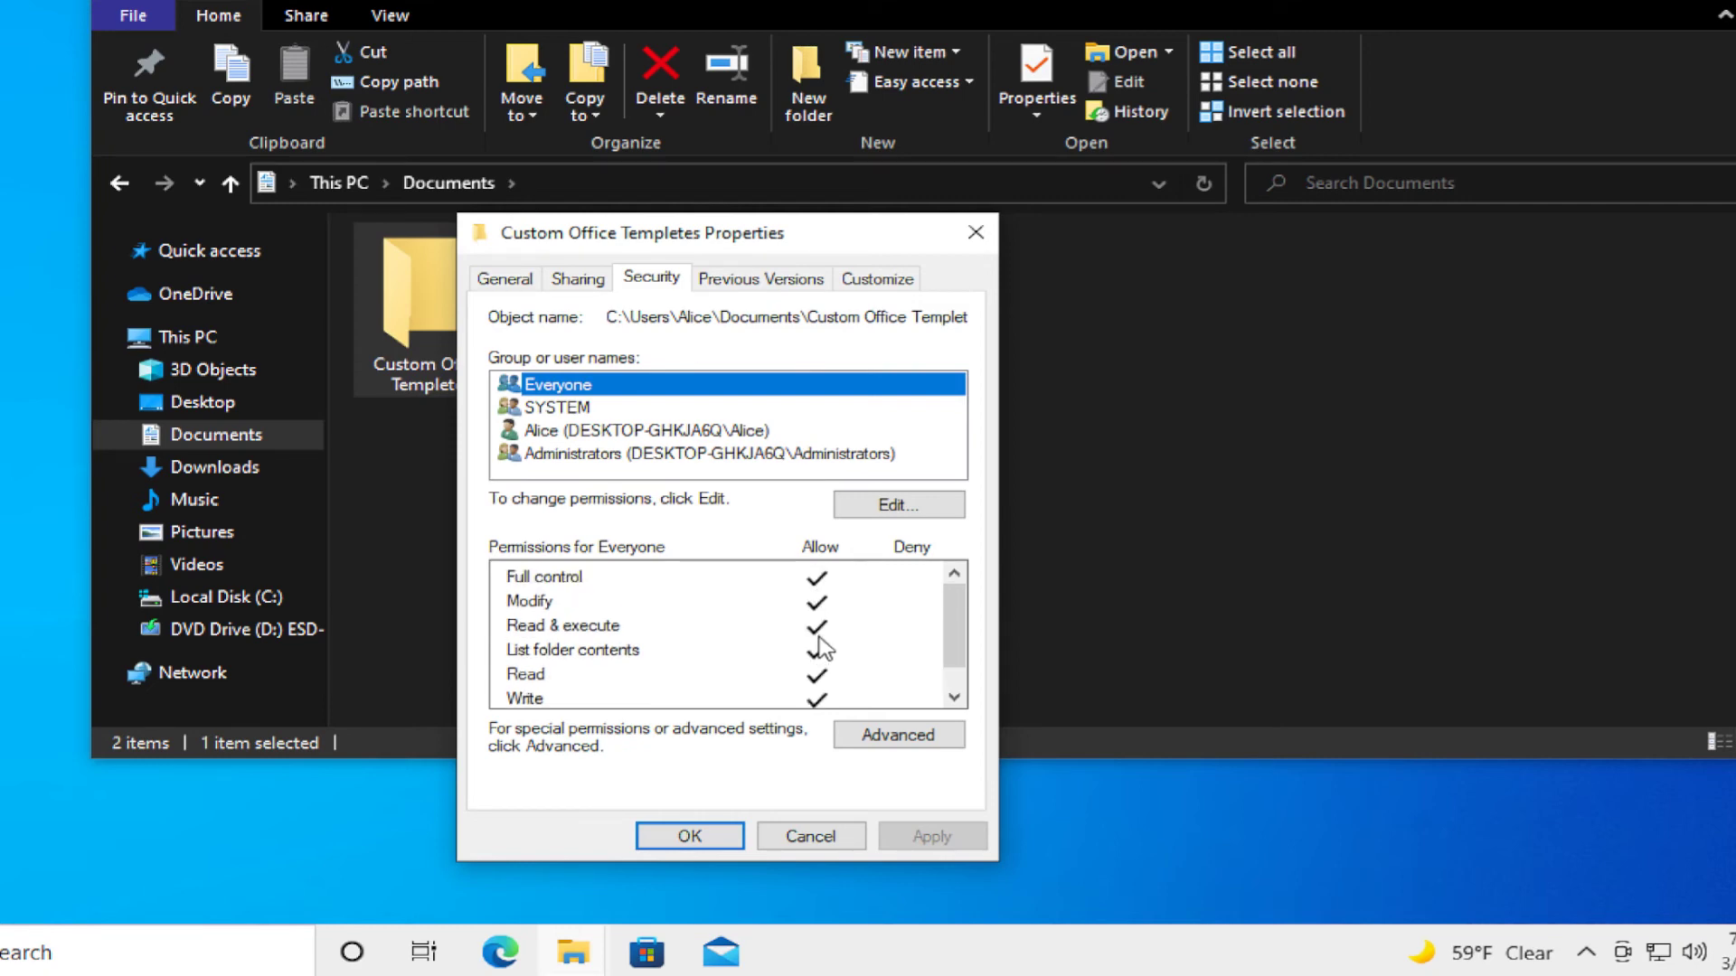
pyautogui.scroll(-3)
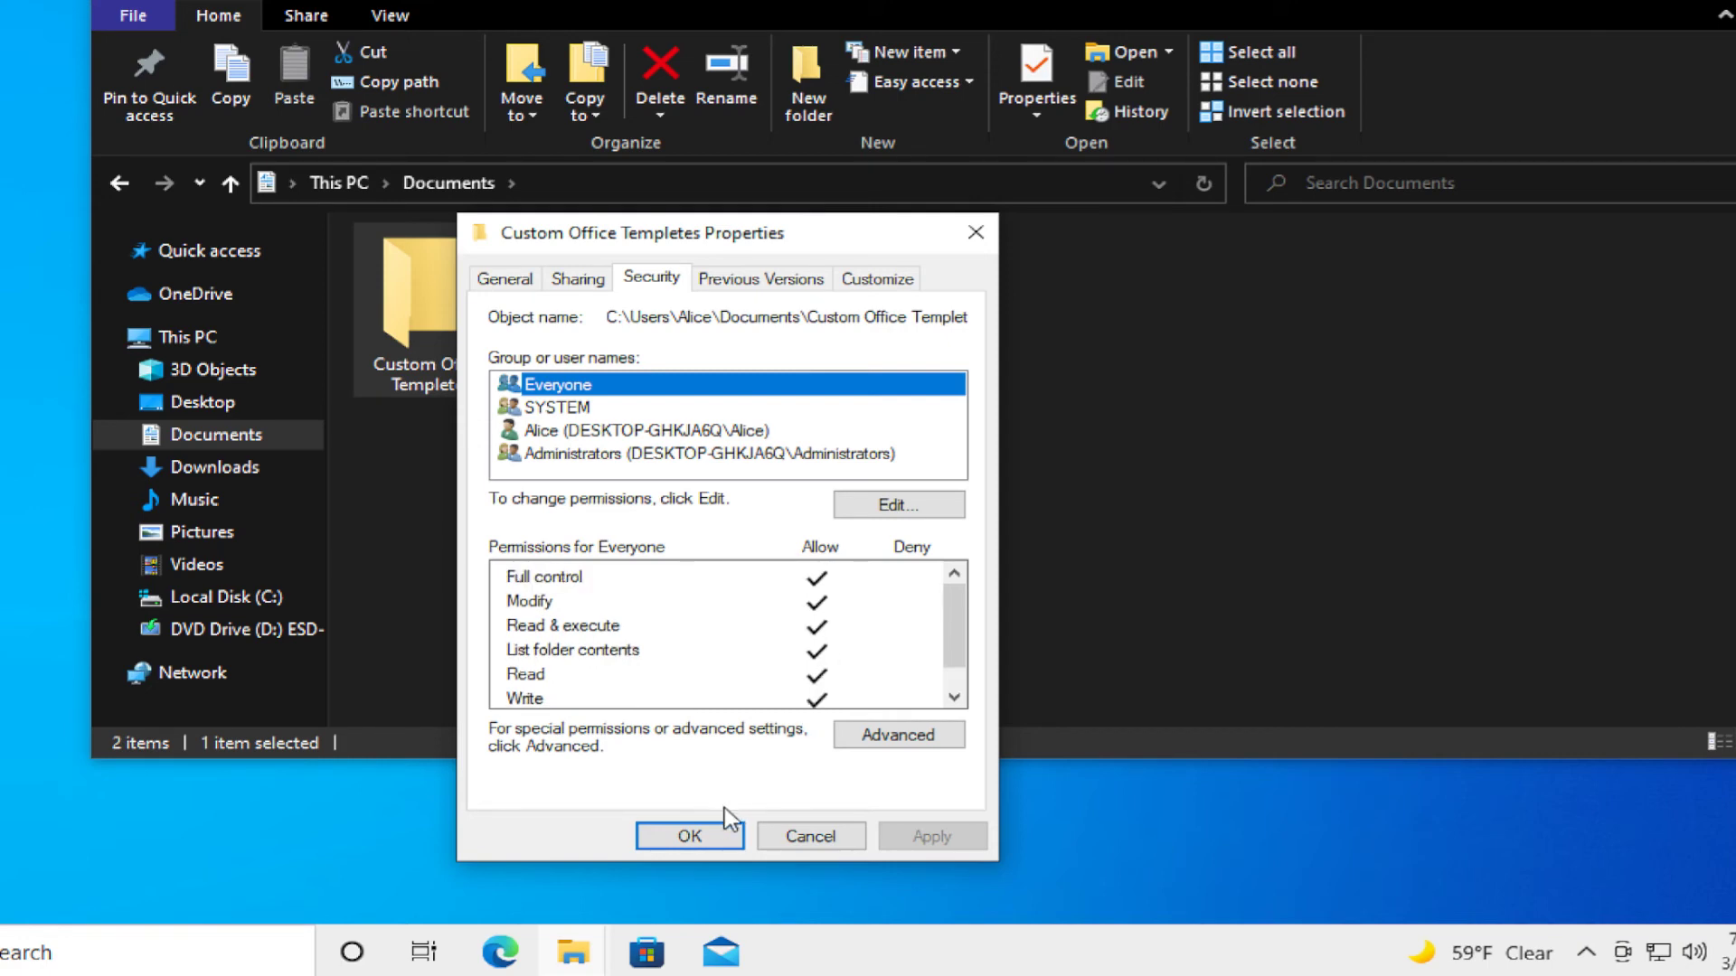
pyautogui.moveTo(795, 785)
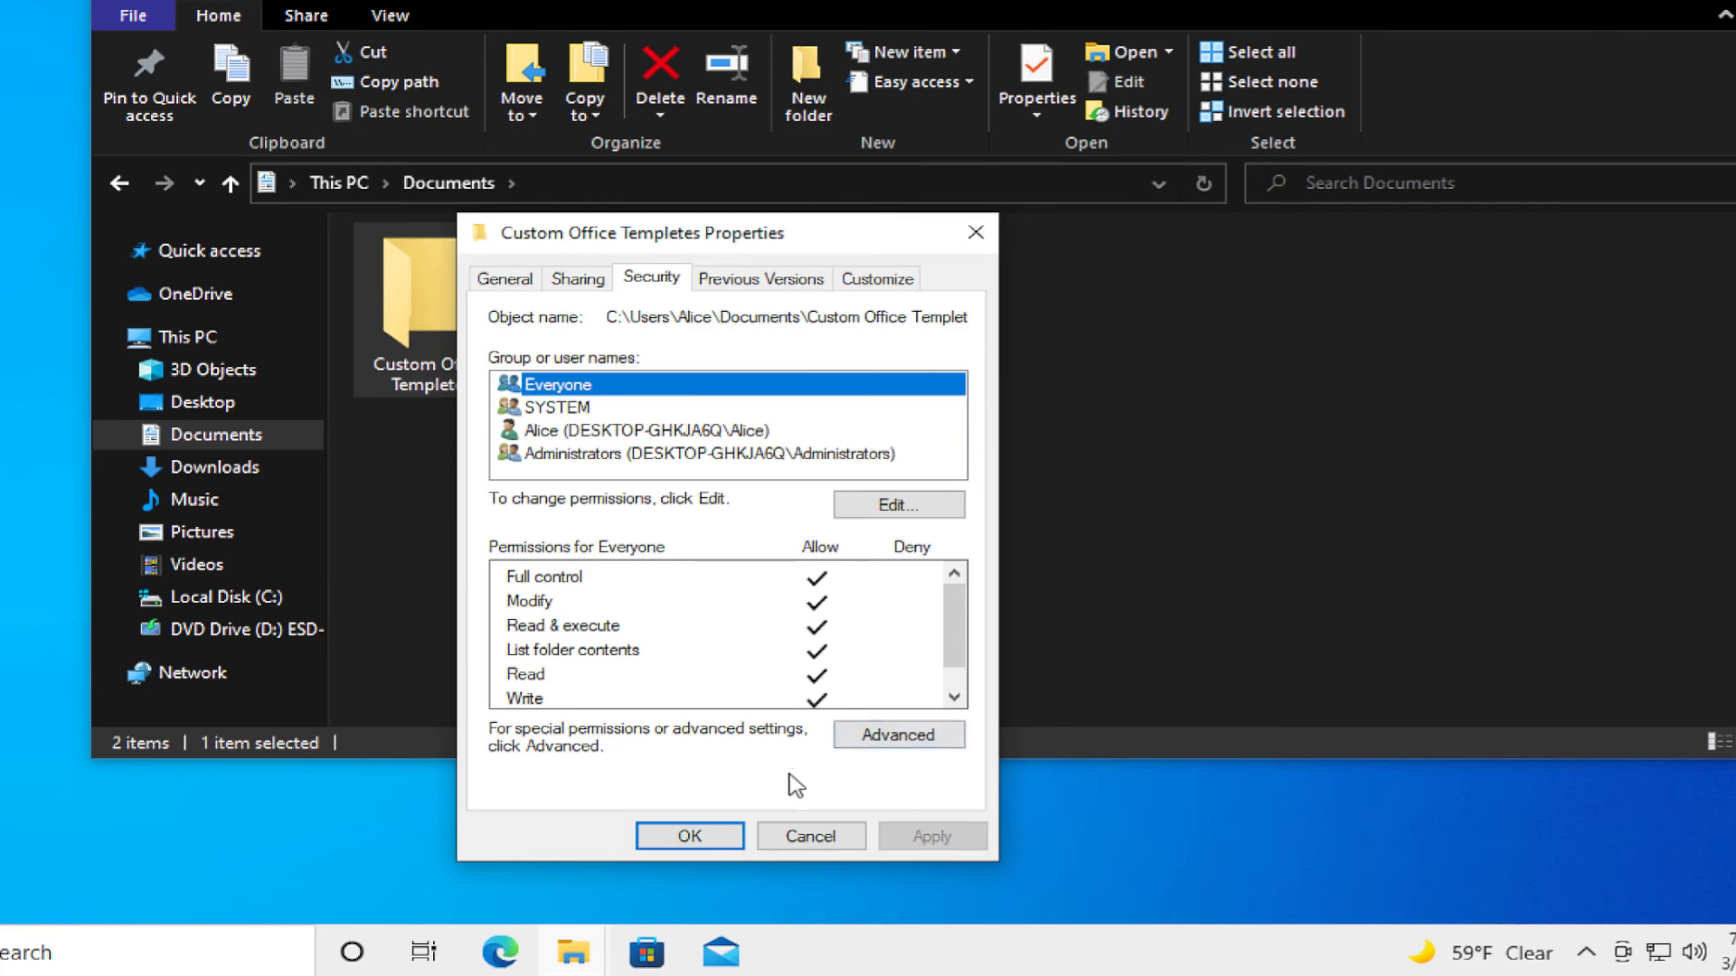
pyautogui.click(687, 835)
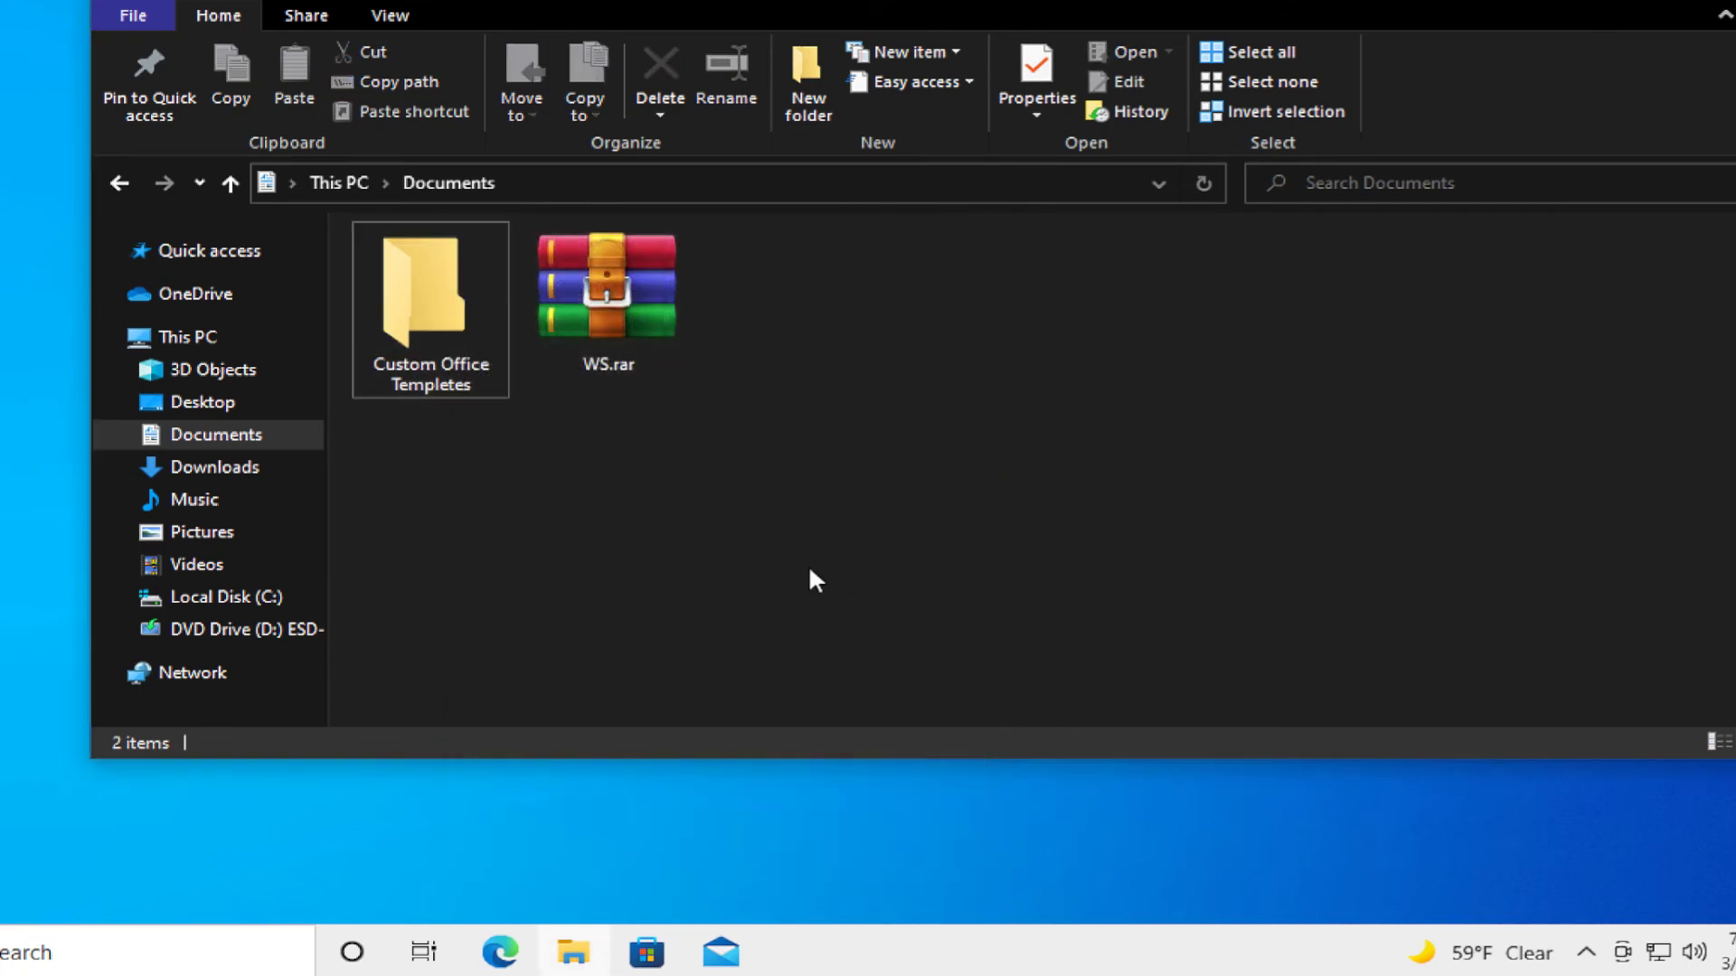
# - Close the Documents File Explorer window, leaving the desktop
pyautogui.click(430, 287)
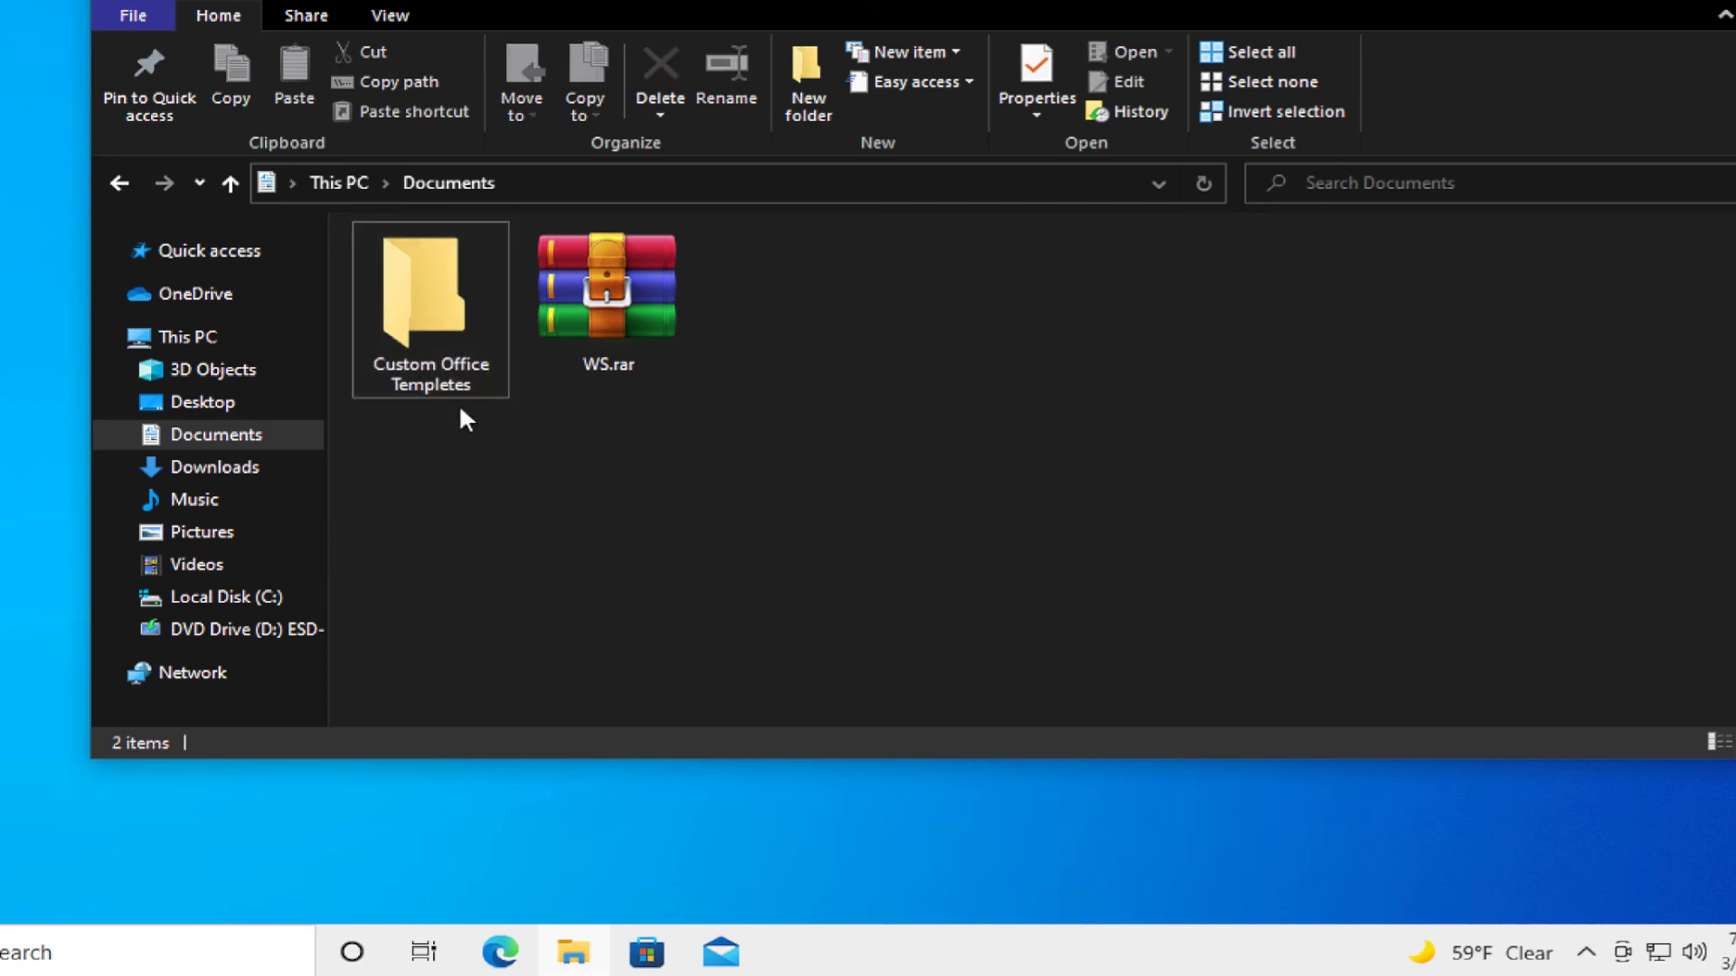
pyautogui.moveTo(430, 298)
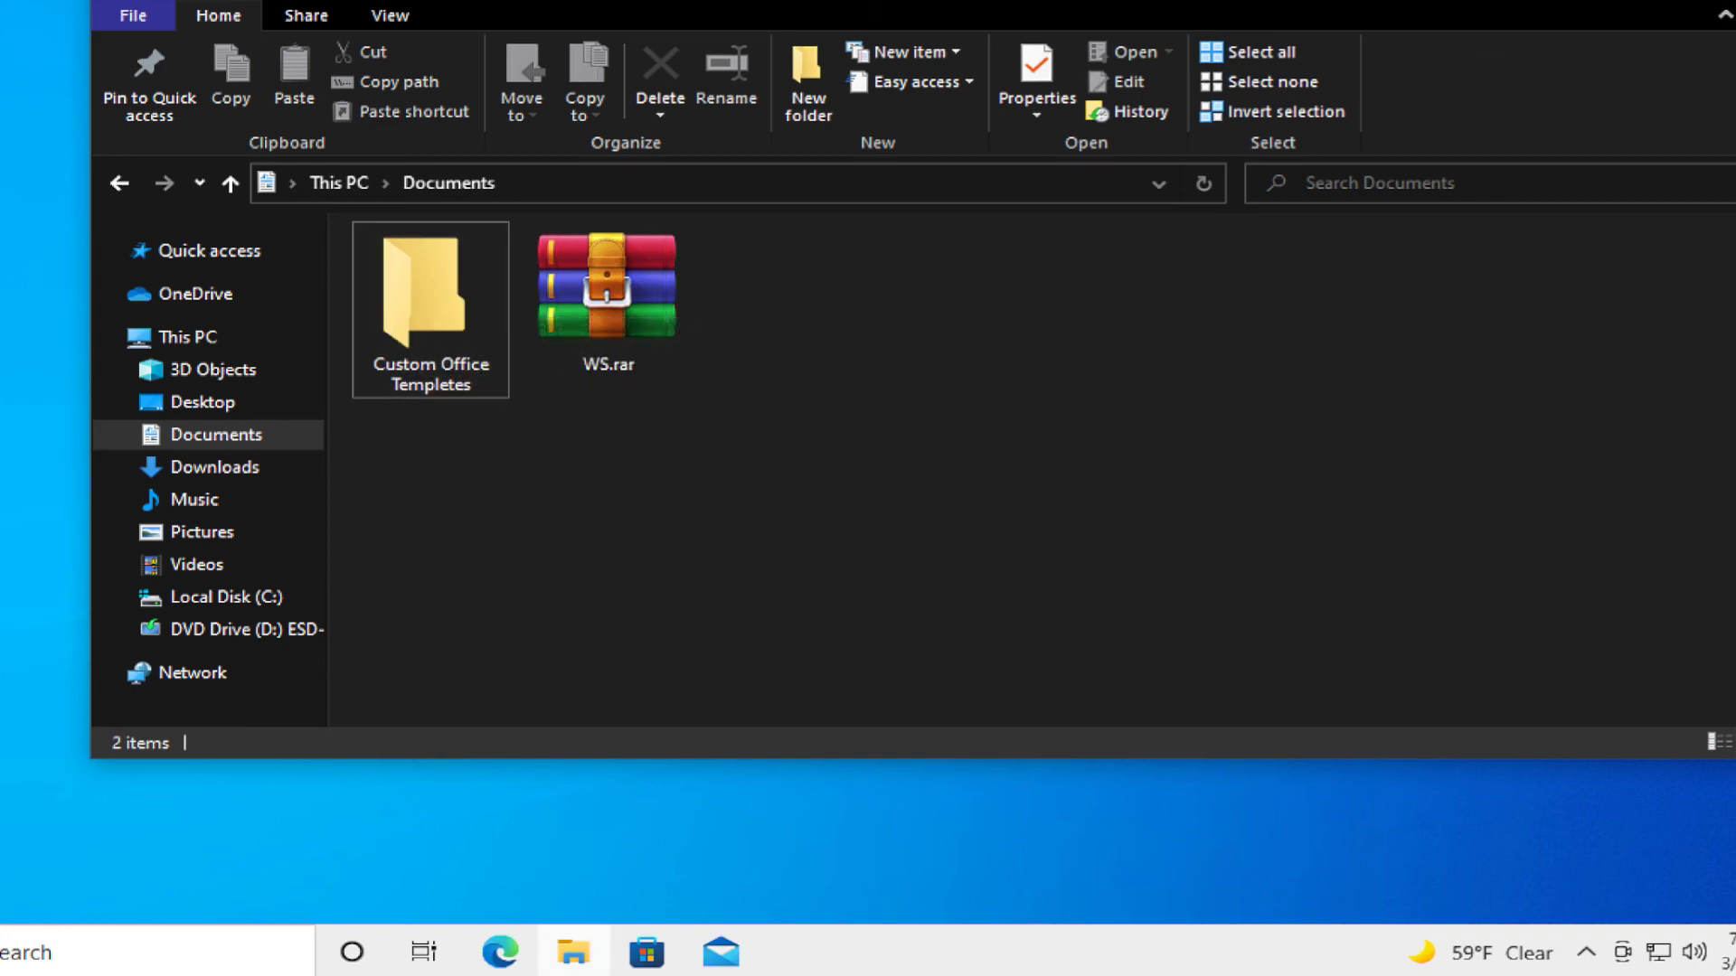
pyautogui.moveTo(575, 952)
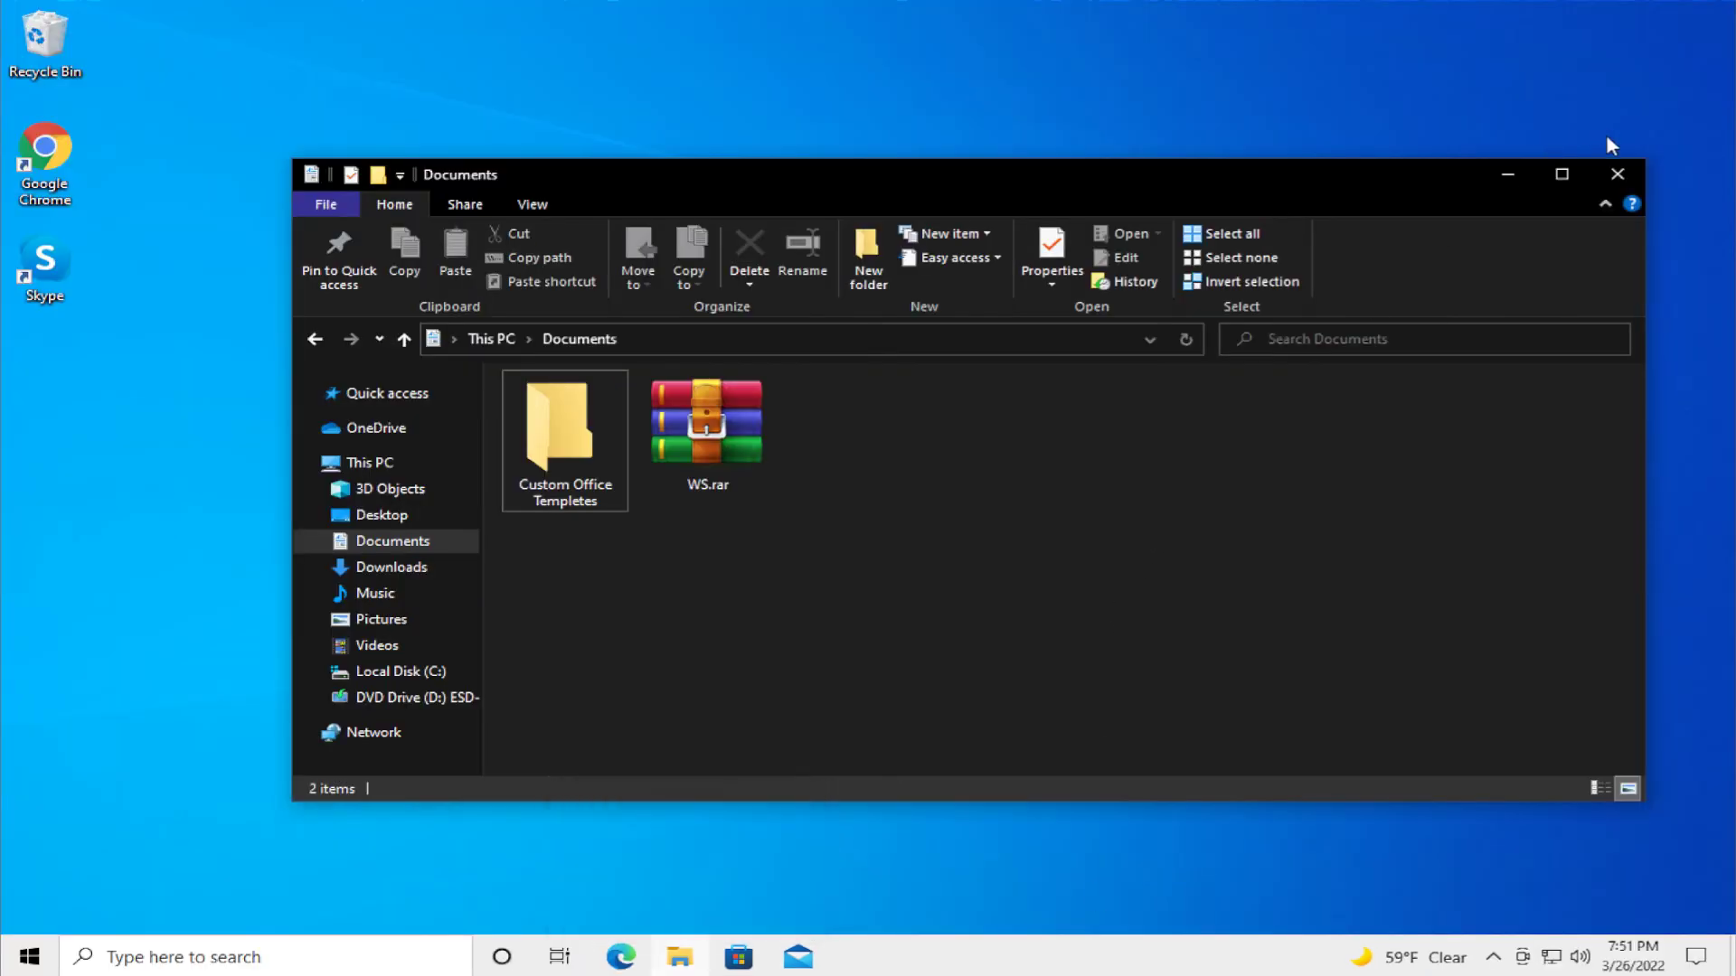
pyautogui.click(1617, 173)
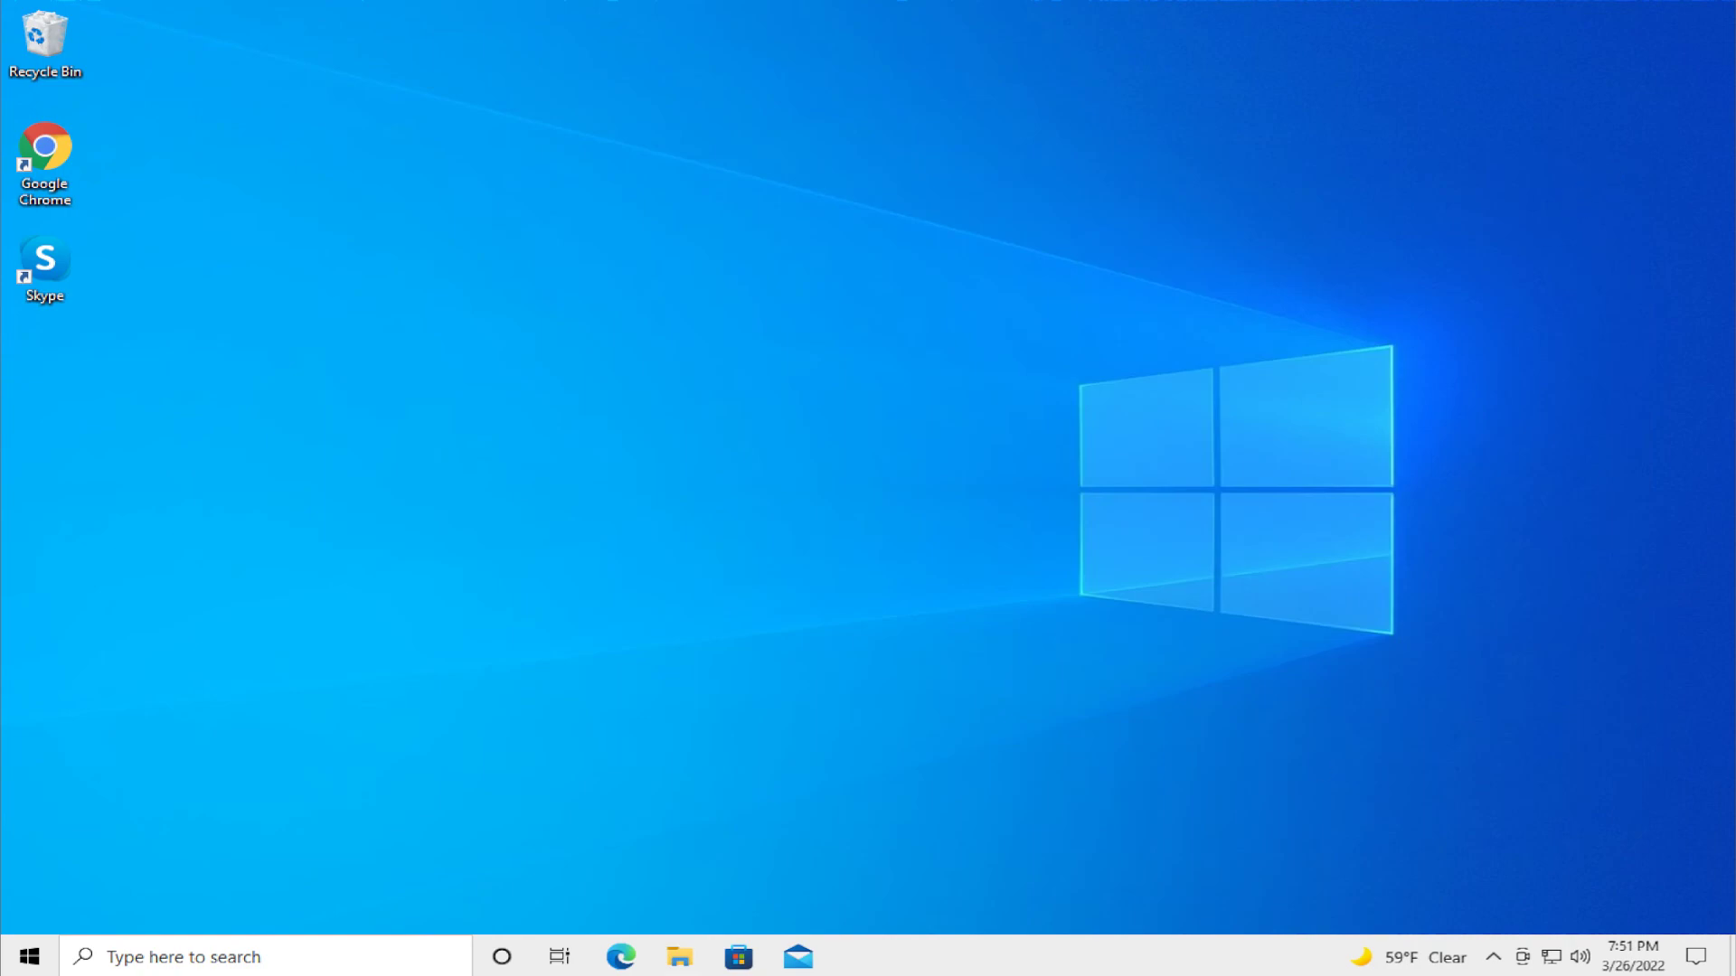